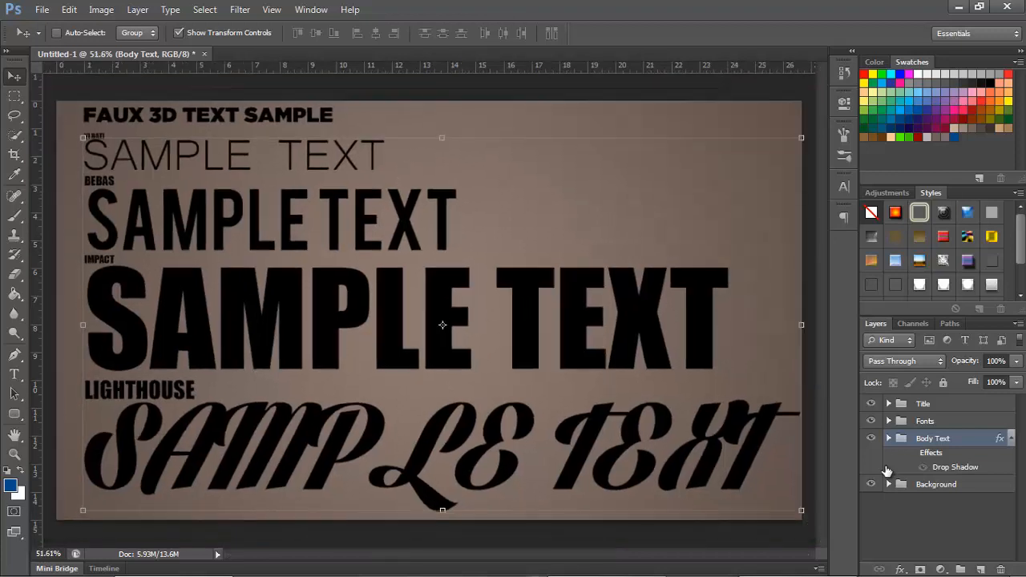
pyautogui.moveTo(917, 517)
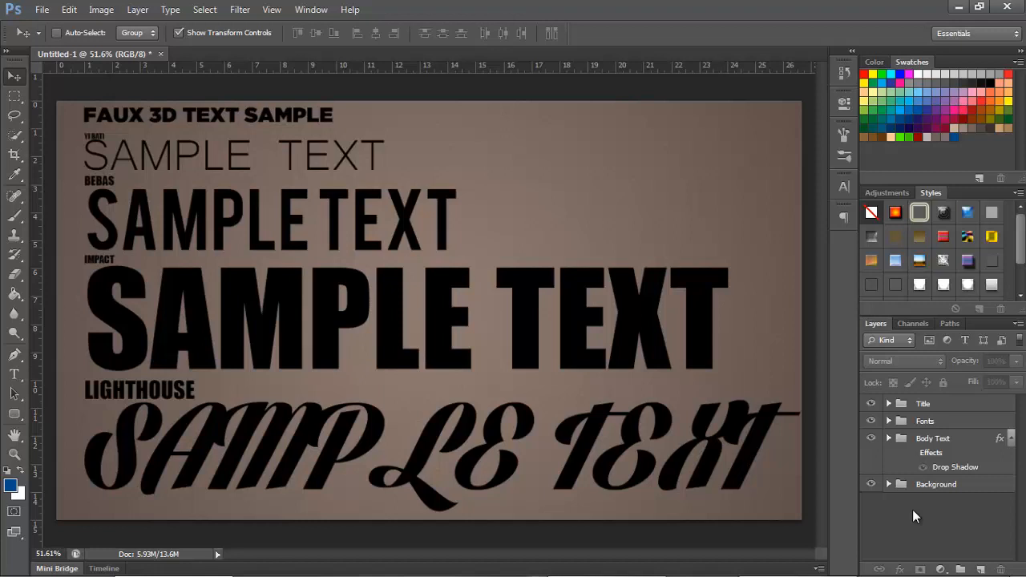
pyautogui.moveTo(984, 453)
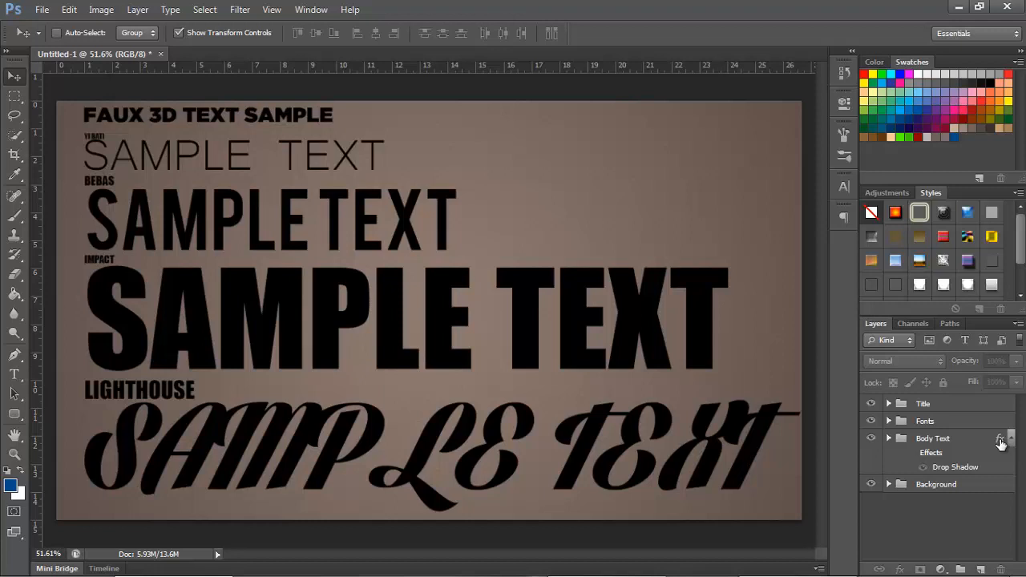
pyautogui.moveTo(964, 473)
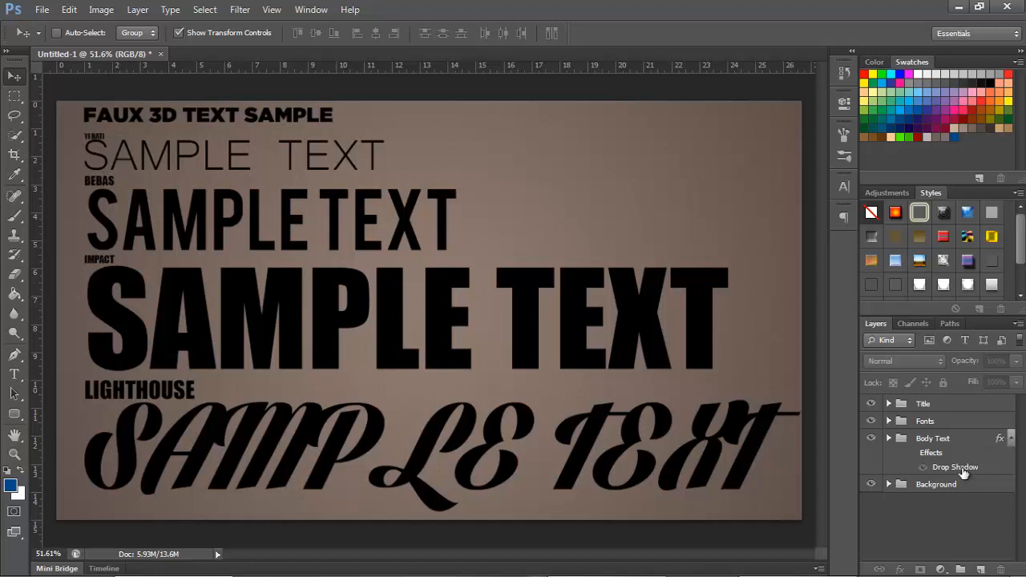
pyautogui.moveTo(910, 455)
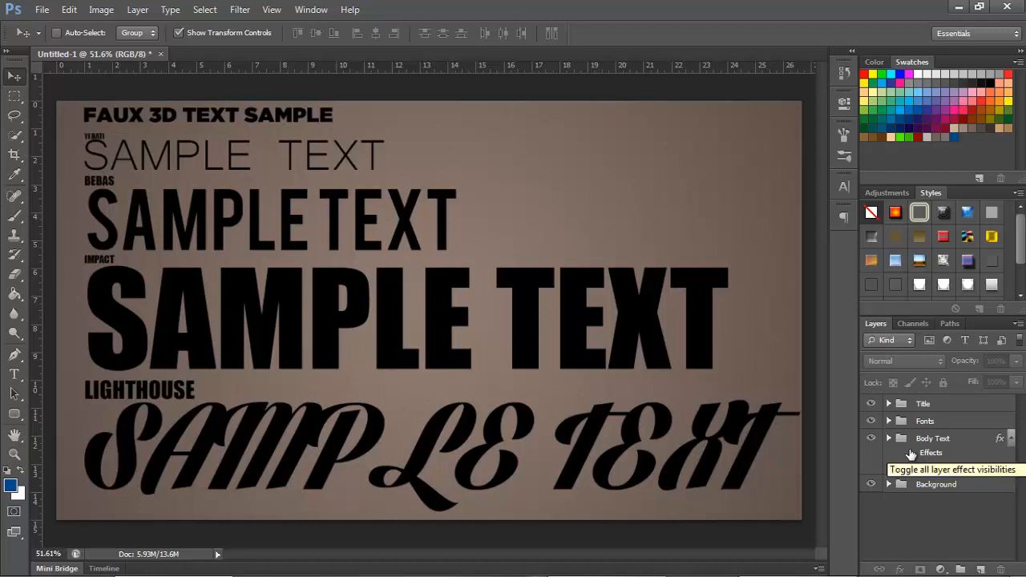
# Turn the Body Text drop shadow effect back on and select the Body Text group
pyautogui.click(871, 453)
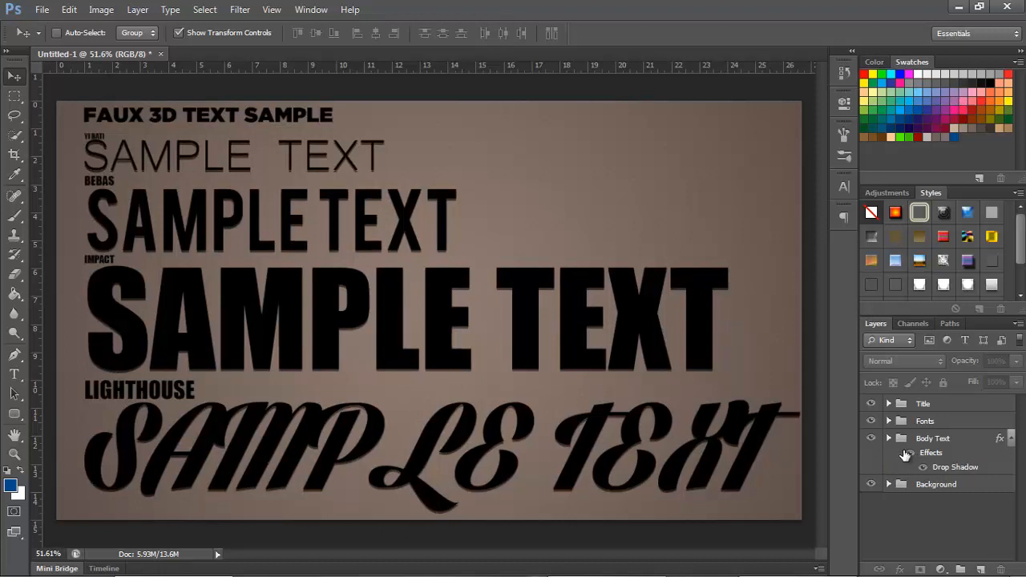
pyautogui.click(932, 438)
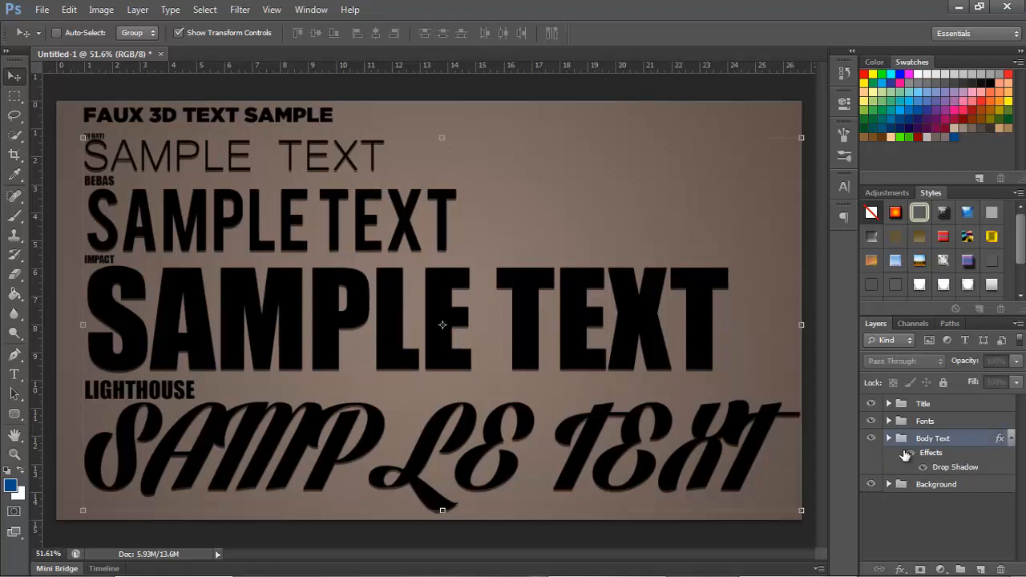
pyautogui.click(933, 438)
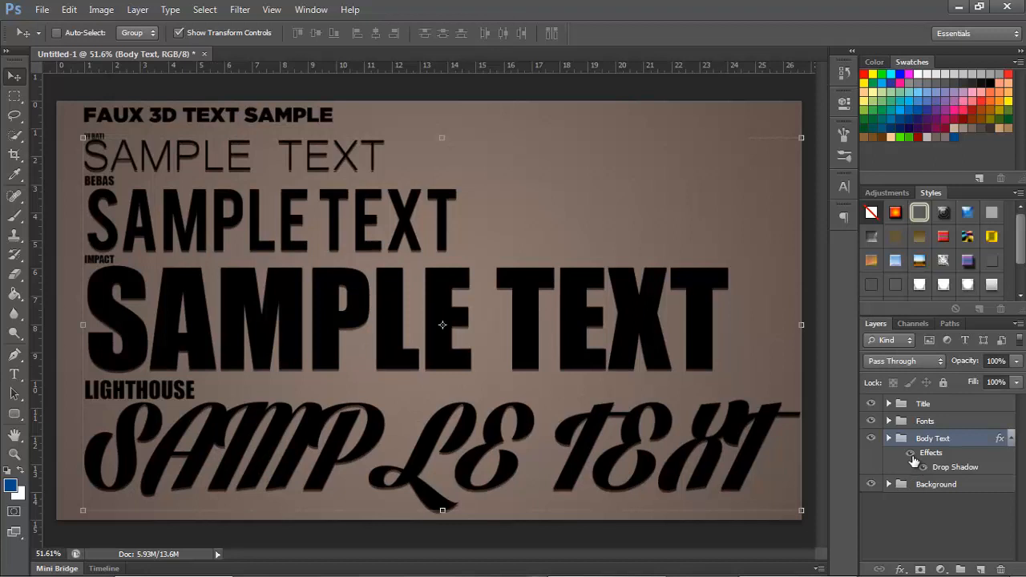
pyautogui.moveTo(910, 453)
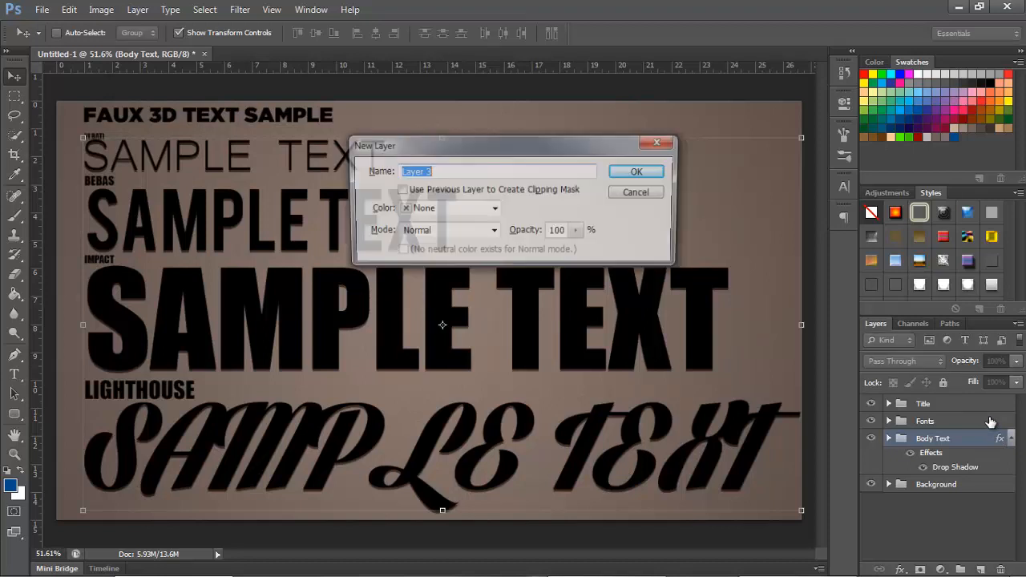
# Confirm the new layer, skip saving, add a blue Solid Color fill, and choose Bebas
pyautogui.click(635, 171)
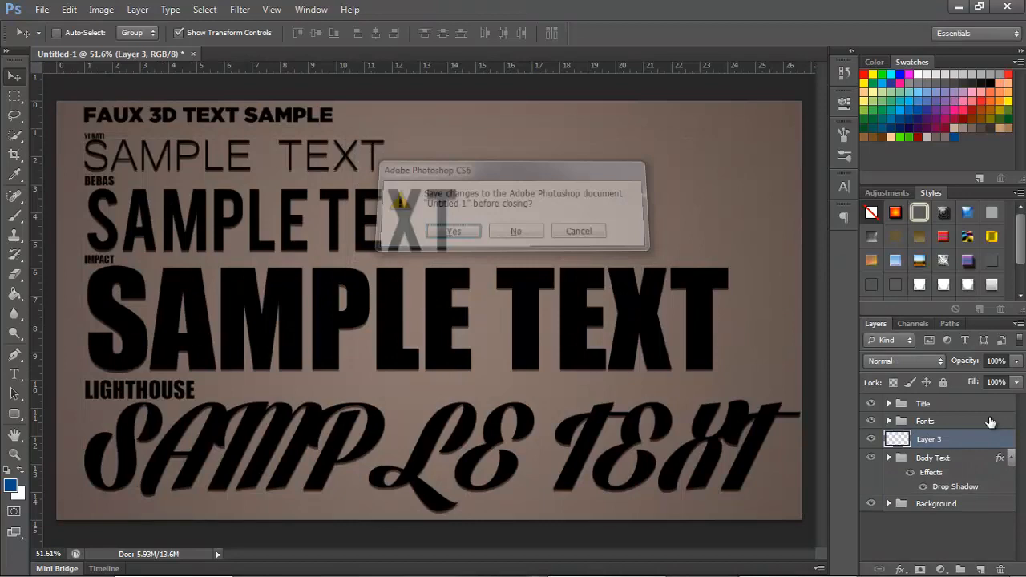
pyautogui.click(516, 231)
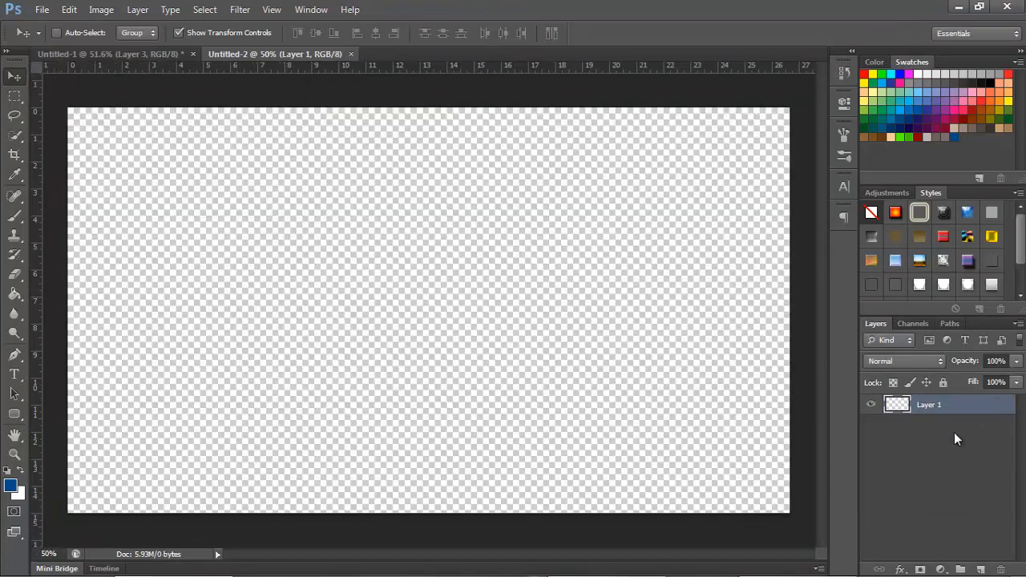
pyautogui.moveTo(872, 460)
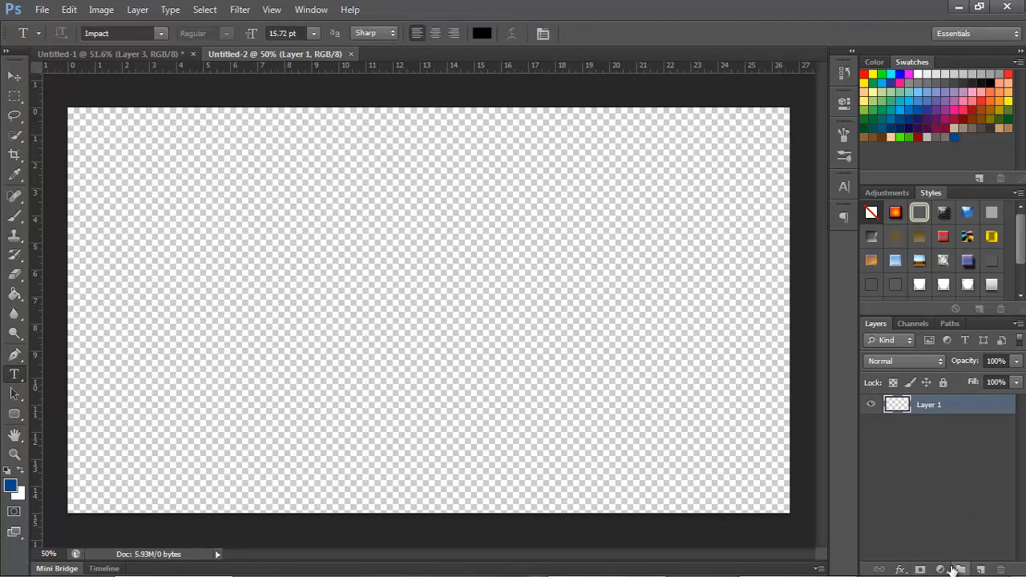
pyautogui.click(939, 569)
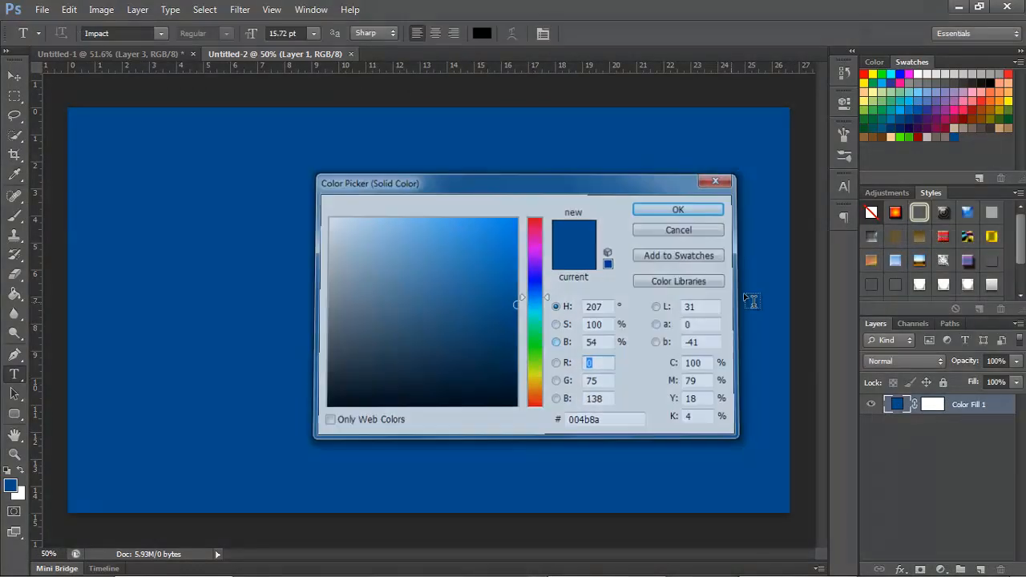
pyautogui.click(677, 209)
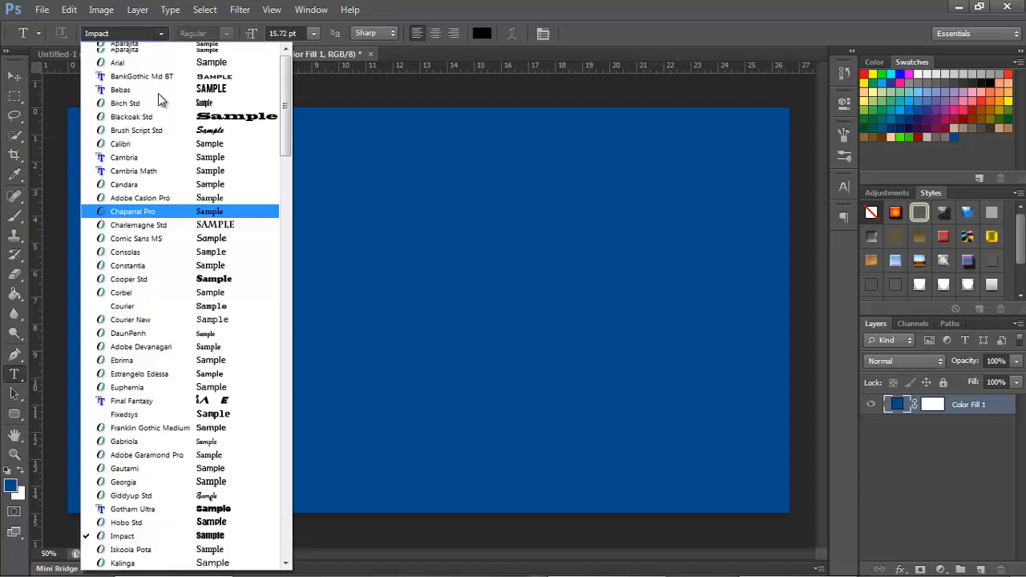
pyautogui.click(120, 89)
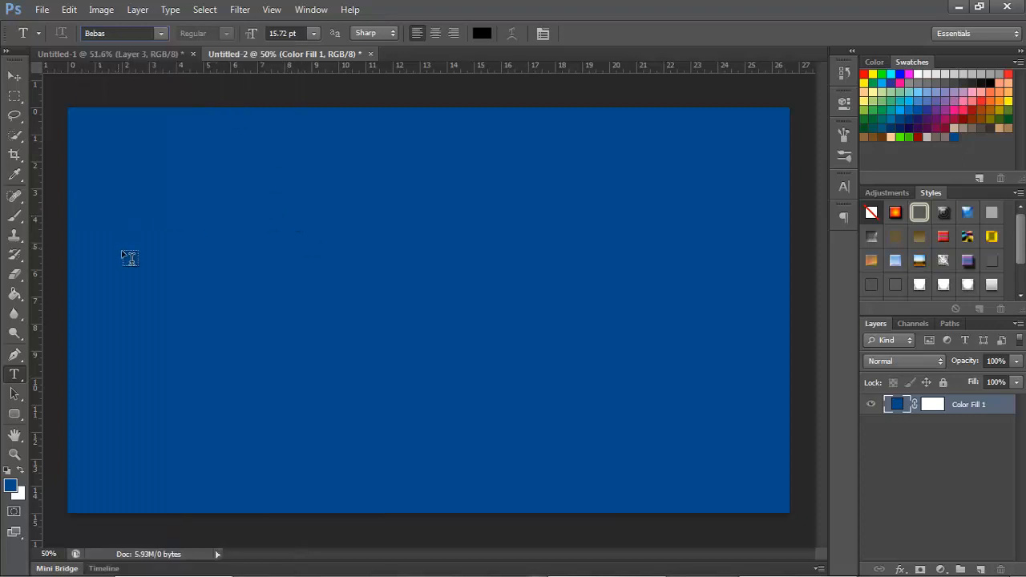
pyautogui.moveTo(150, 263)
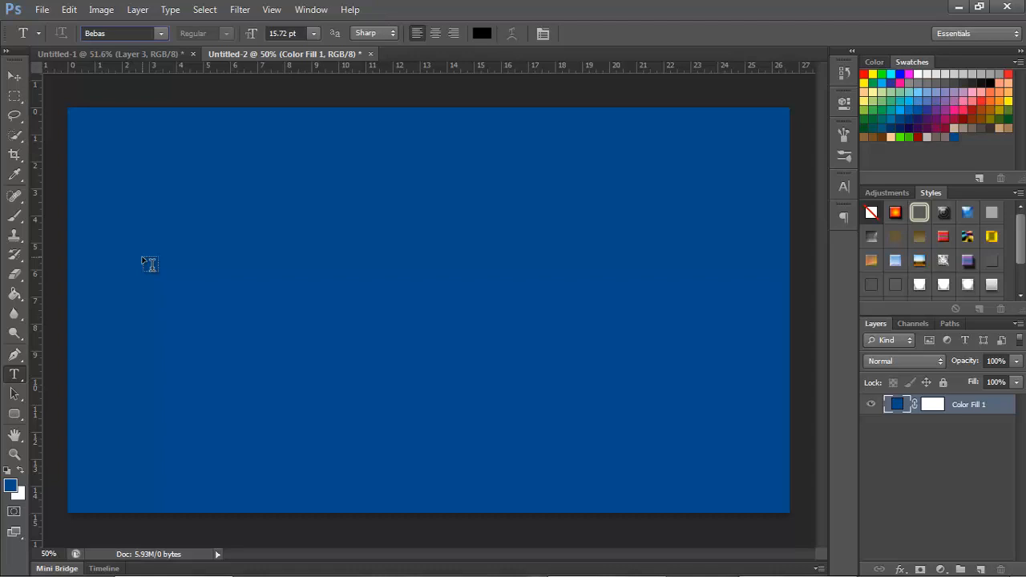
pyautogui.moveTo(142, 255)
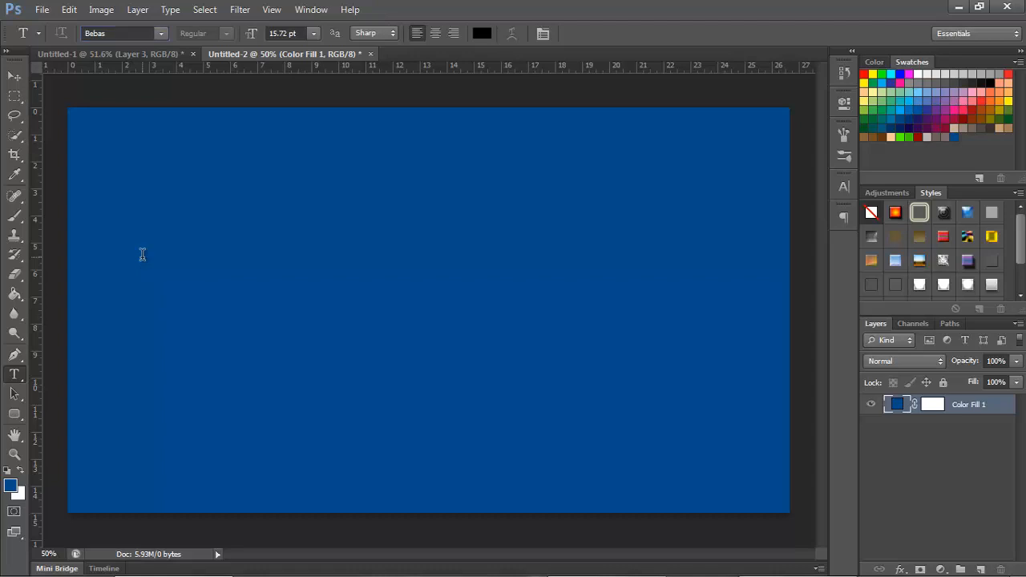
# Type 'WARNING' in Bebas on the blue canvas and color it yellow
pyautogui.click(177, 283)
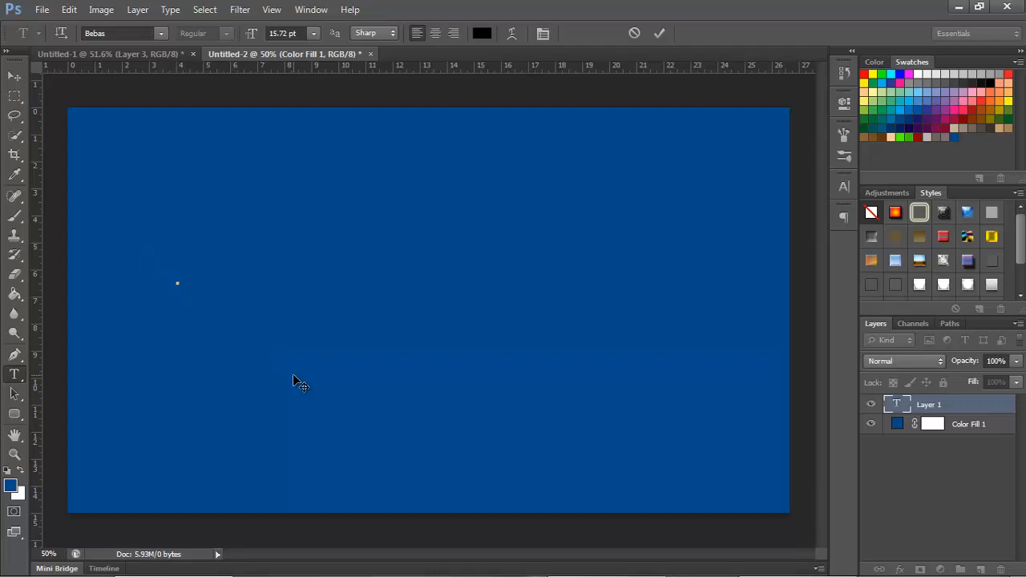
pyautogui.moveTo(301, 381)
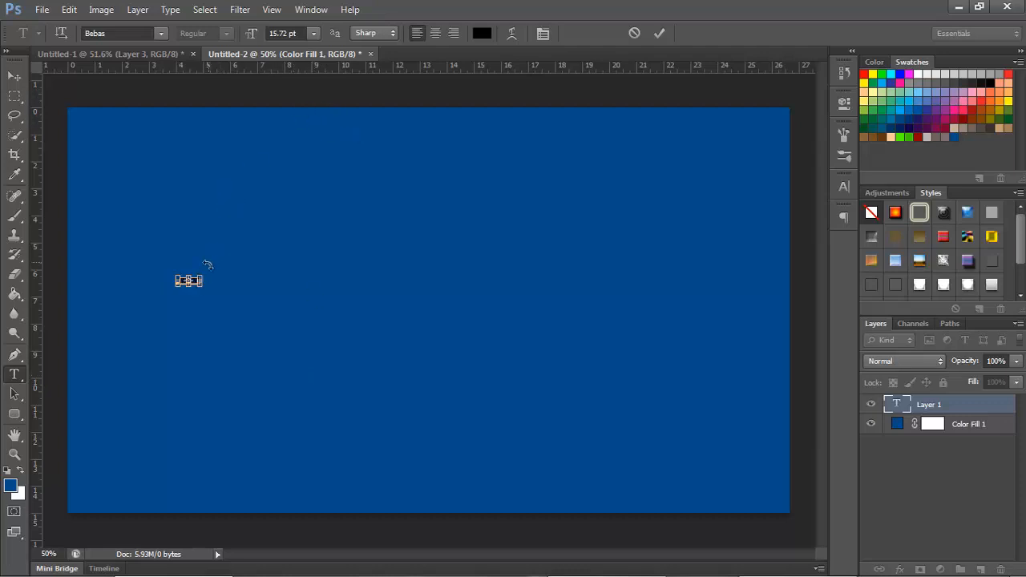
pyautogui.write('WARNING')
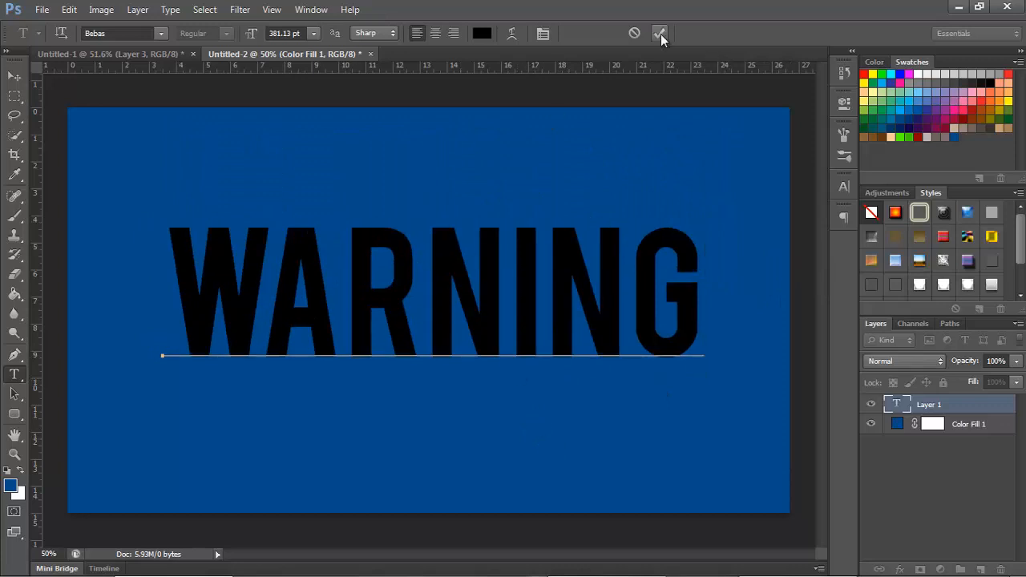
pyautogui.click(659, 33)
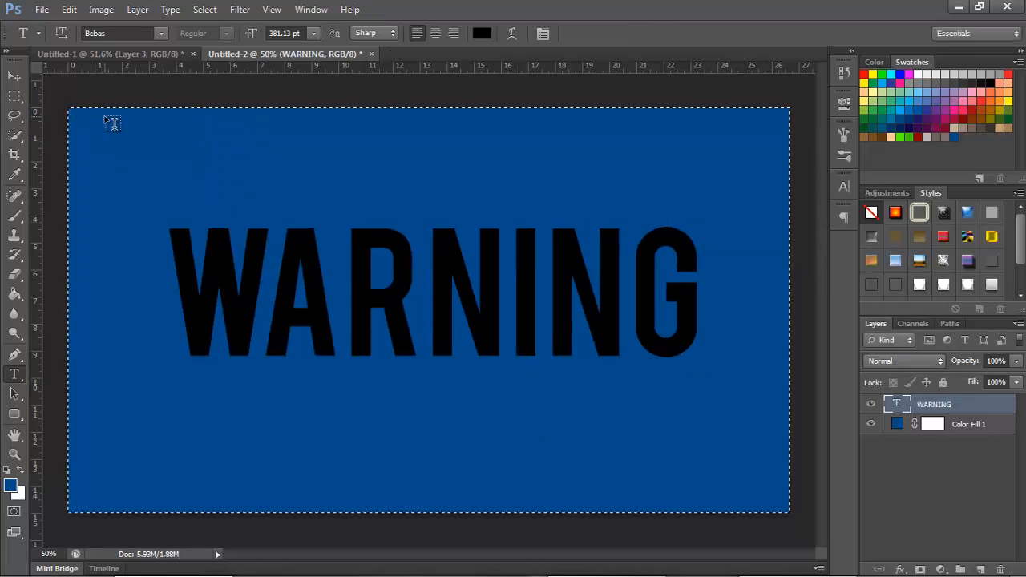
pyautogui.click(13, 75)
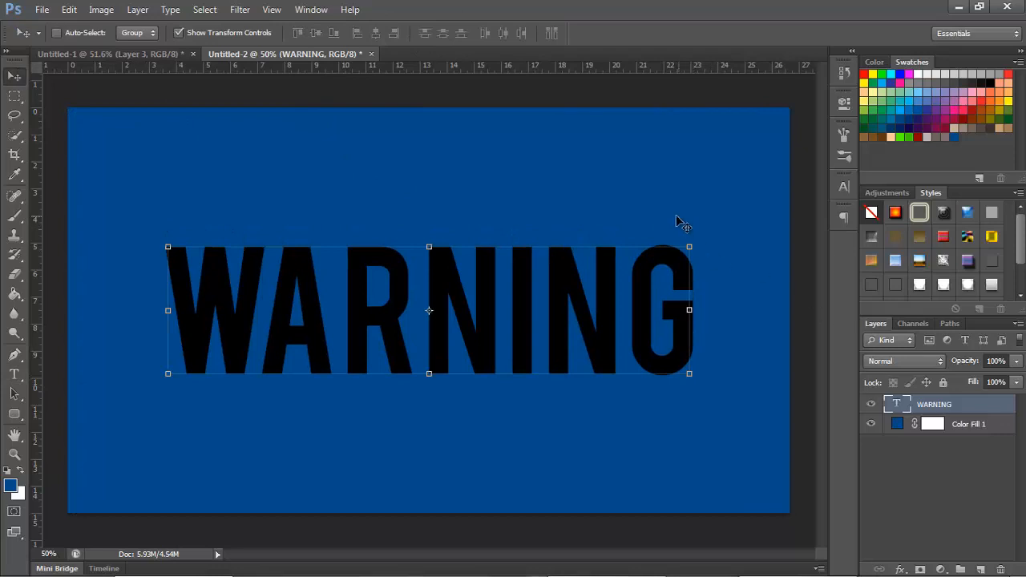
pyautogui.click(14, 374)
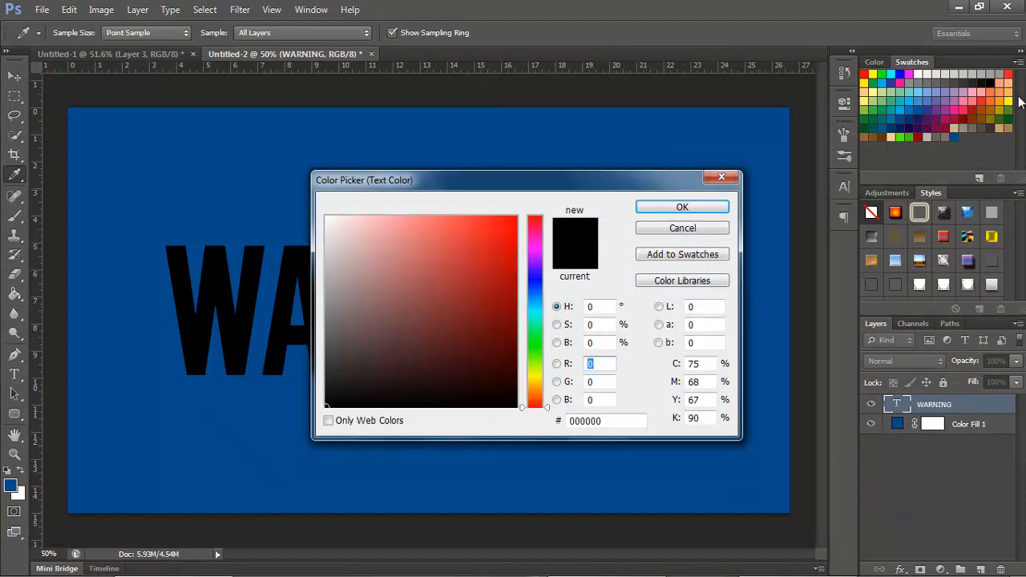
pyautogui.click(682, 207)
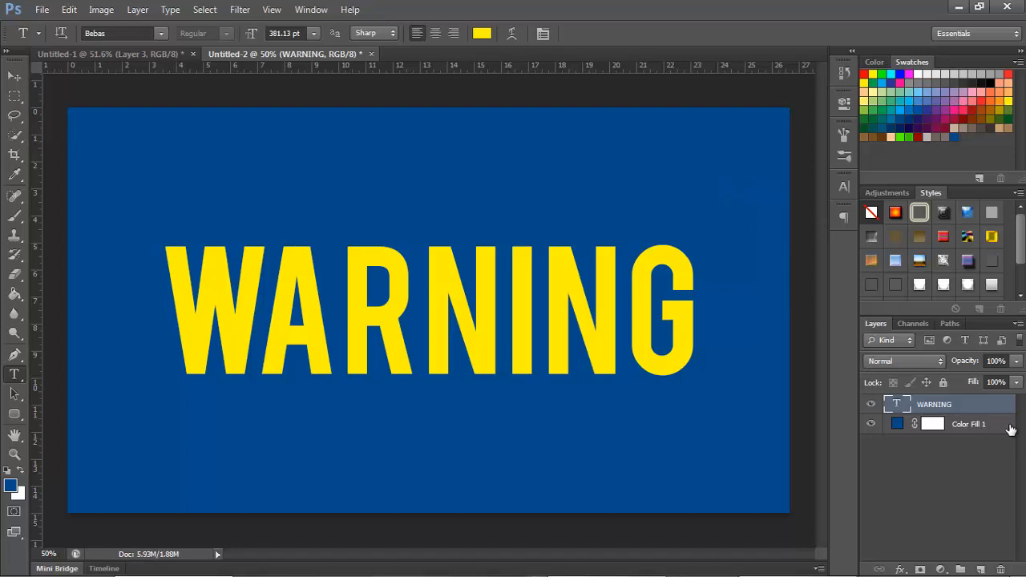
pyautogui.moveTo(1013, 409)
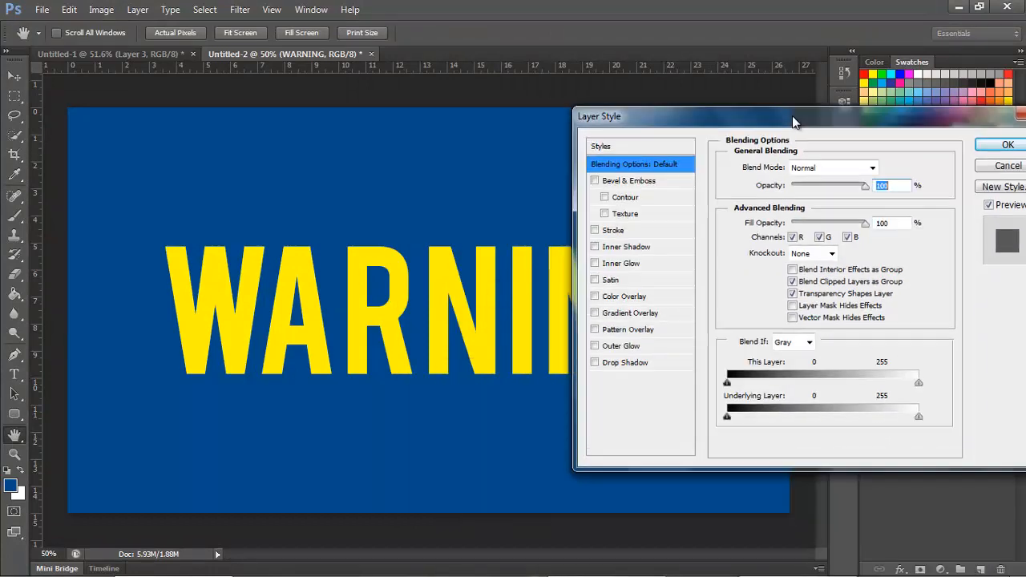
# Enable Drop Shadow for the WARNING layer and show its settings
pyautogui.moveTo(794, 117); pyautogui.dragTo(793, 91)
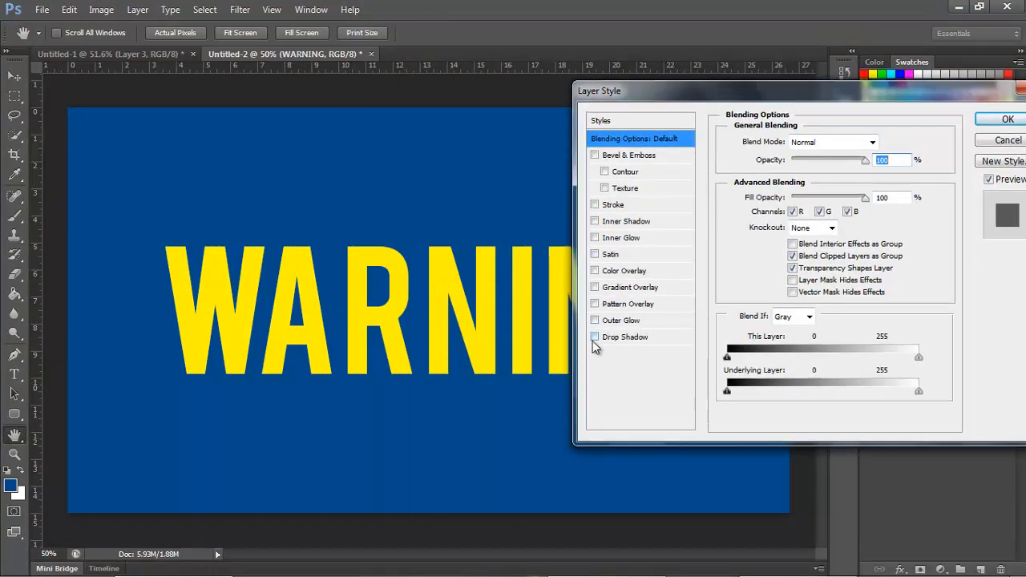
pyautogui.moveTo(624, 336)
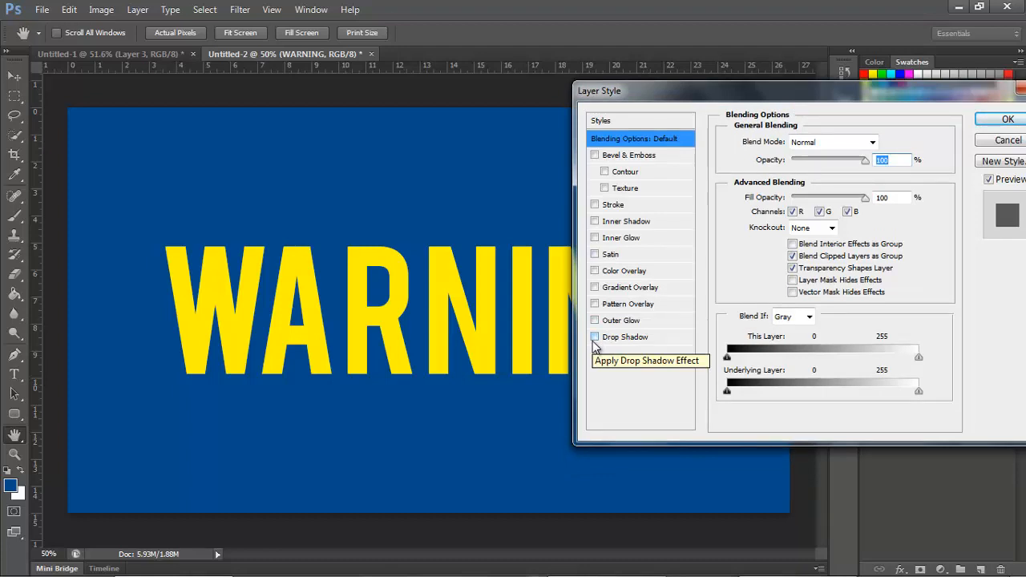
pyautogui.moveTo(595, 349)
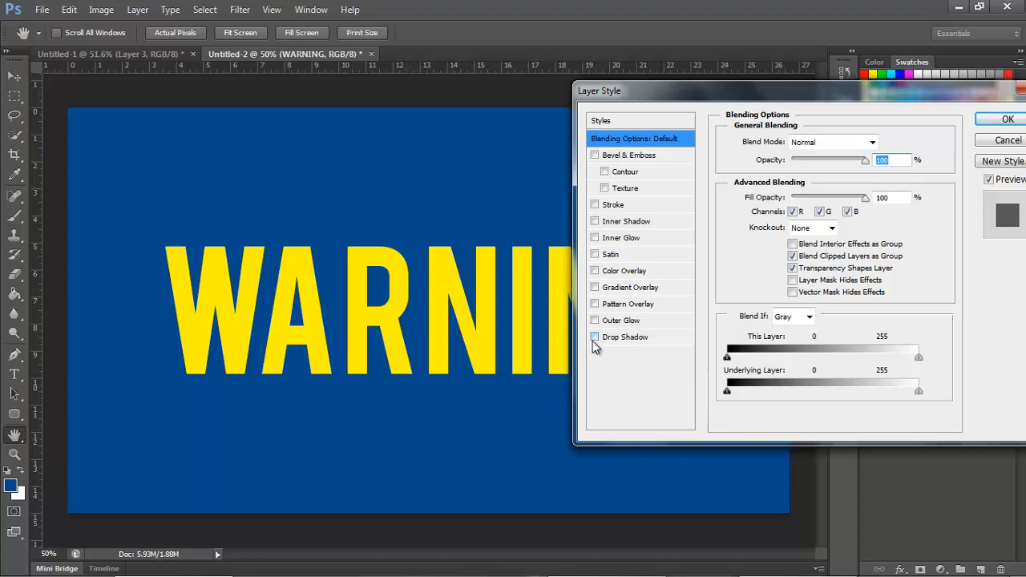
pyautogui.click(595, 337)
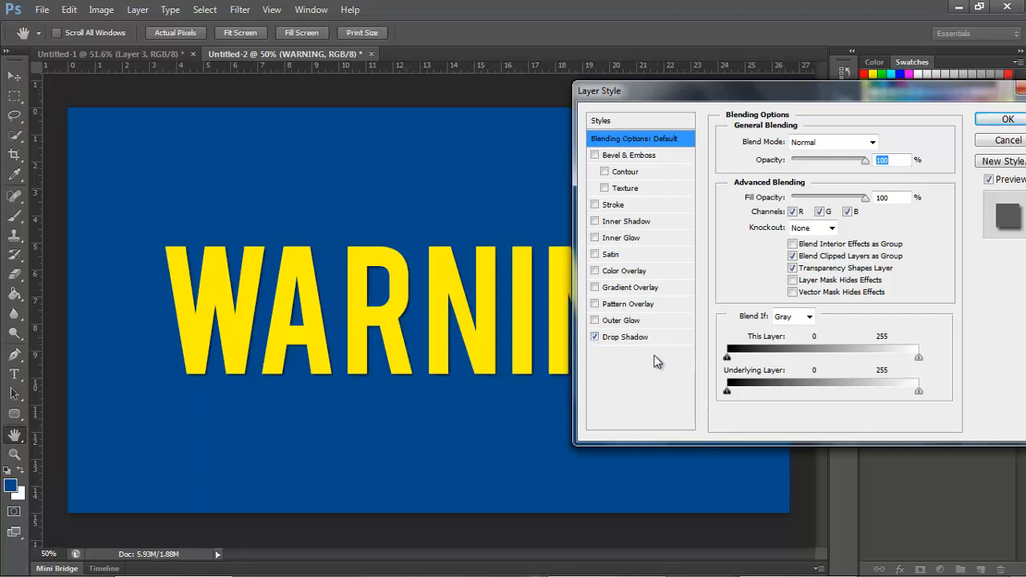
pyautogui.click(625, 337)
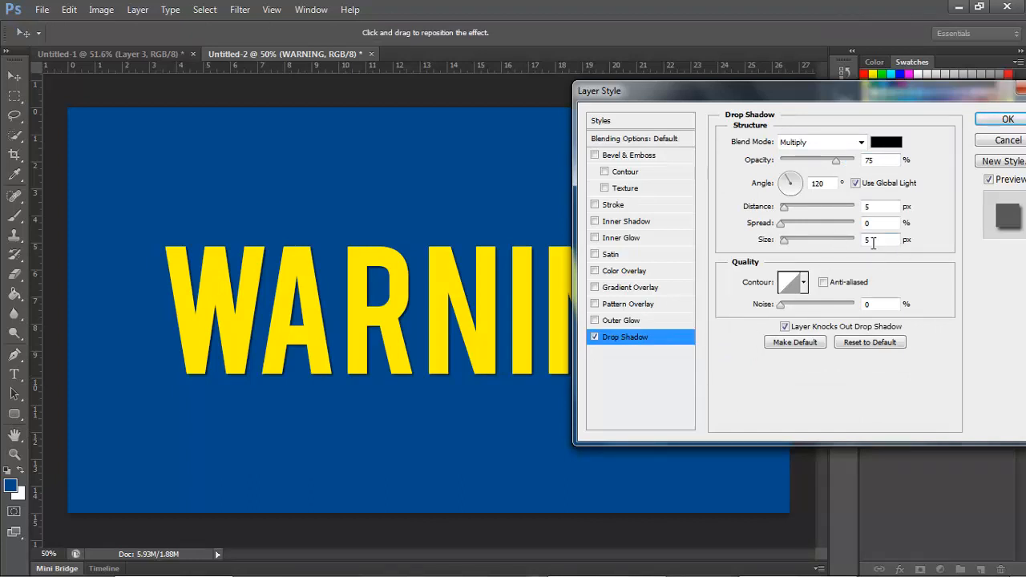
pyautogui.moveTo(882, 241)
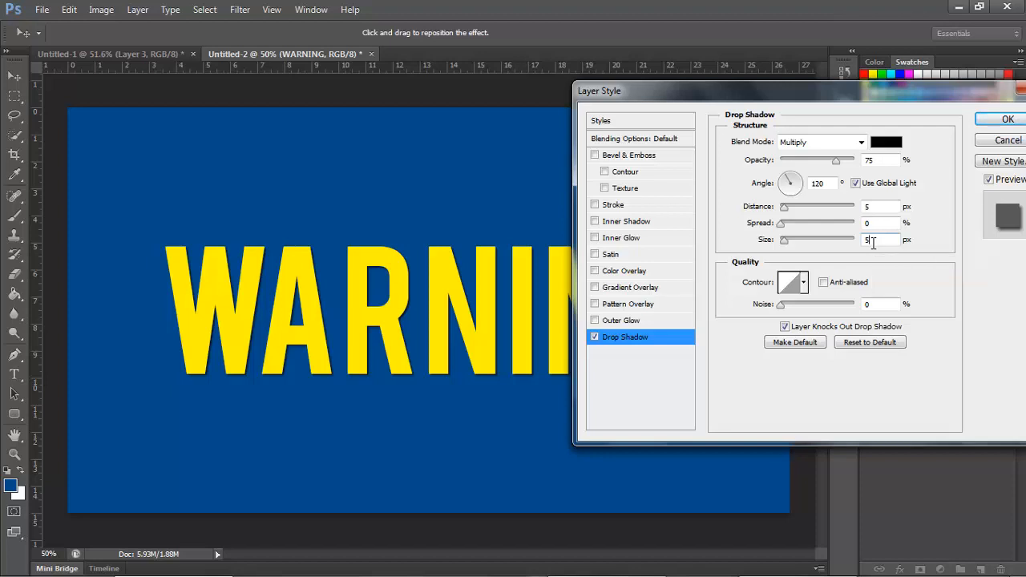
pyautogui.moveTo(850, 238)
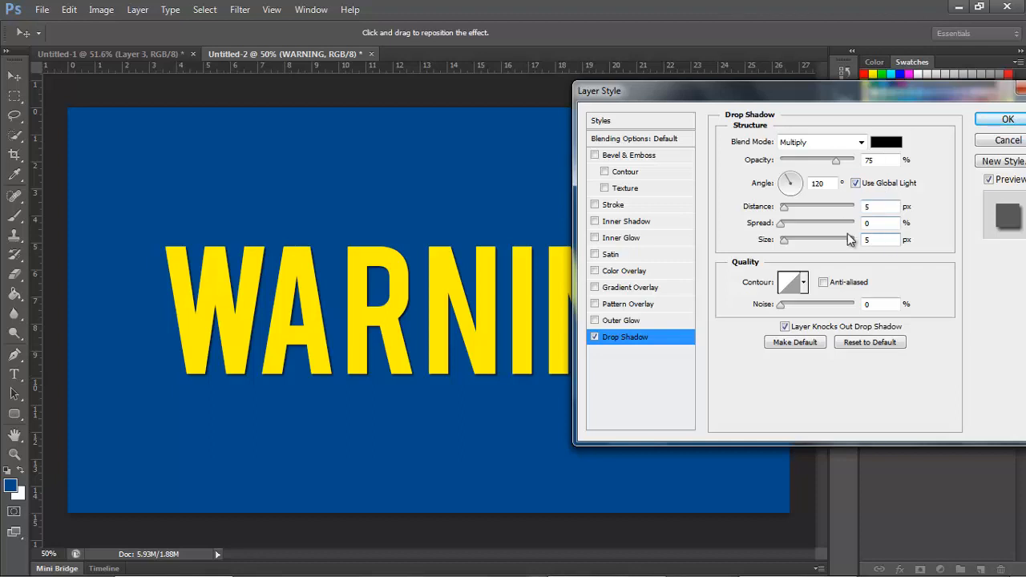
pyautogui.moveTo(894, 262)
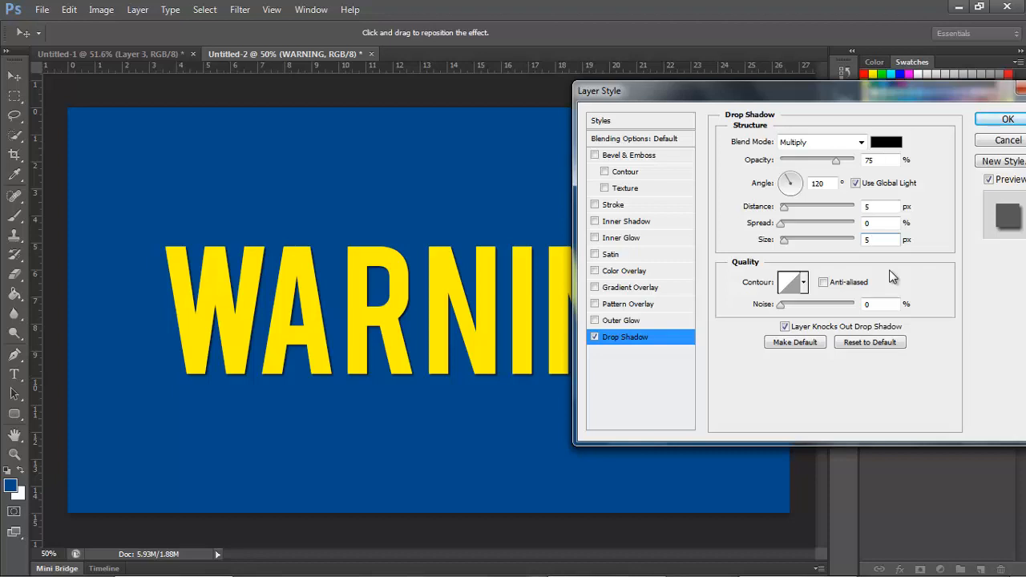
pyautogui.moveTo(882, 206)
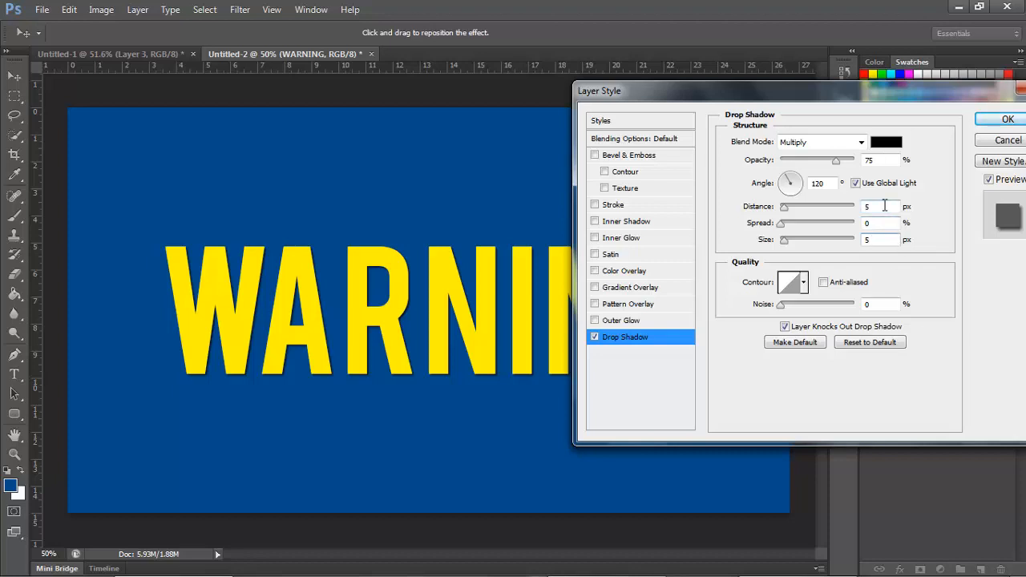
pyautogui.moveTo(882, 206)
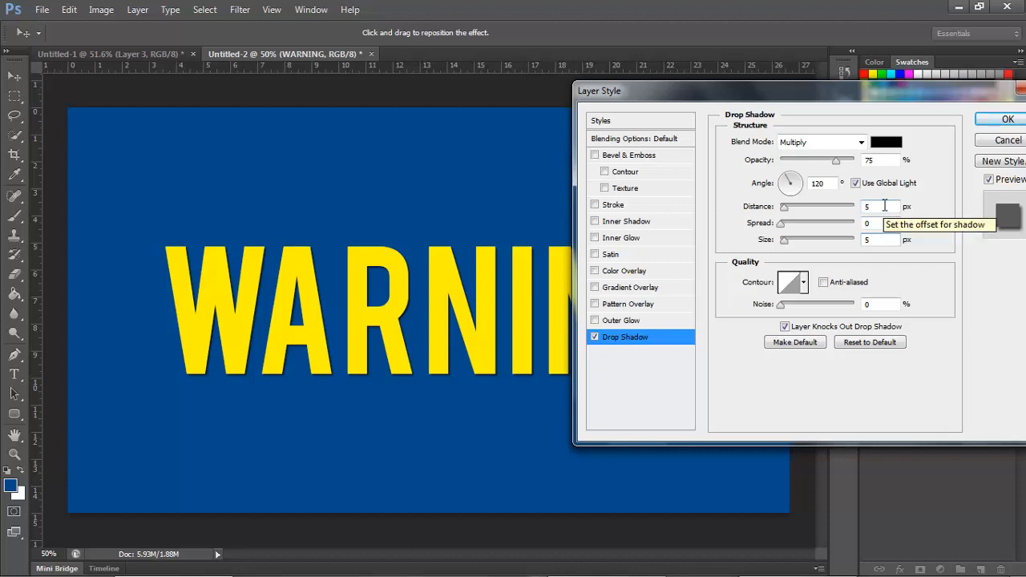
pyautogui.moveTo(893, 251)
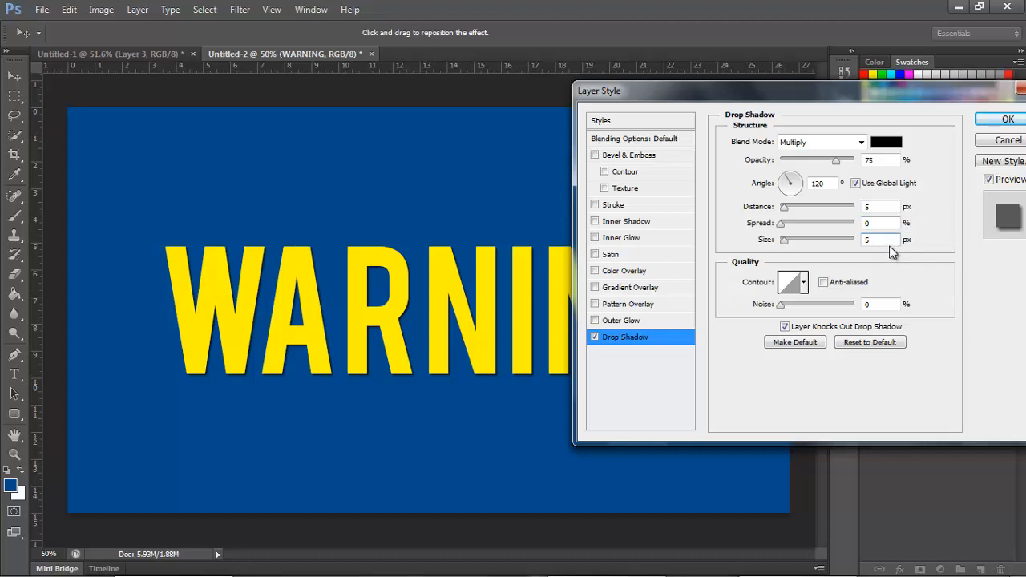
pyautogui.moveTo(882, 241)
pyautogui.write('0')
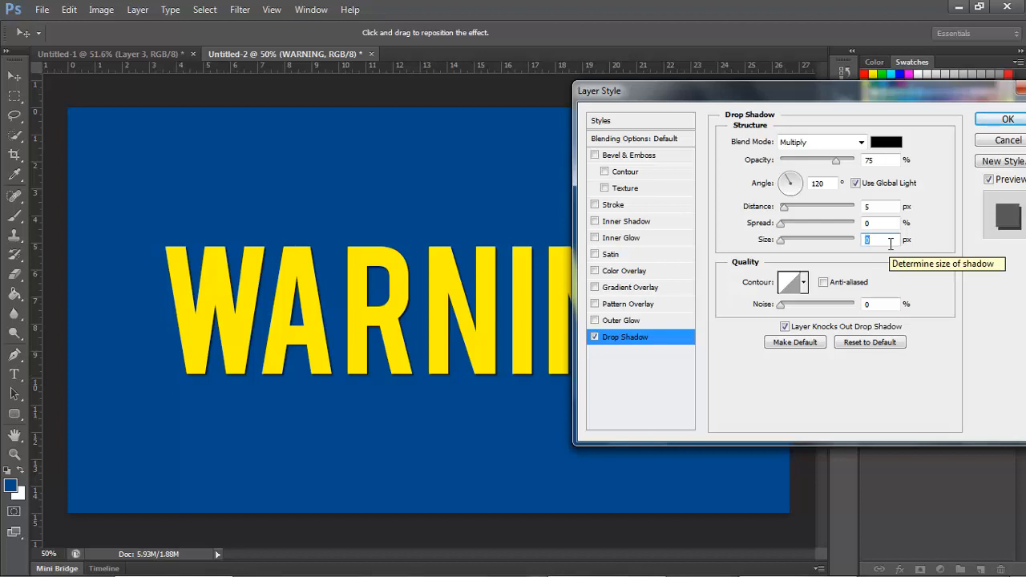
pyautogui.moveTo(882, 245)
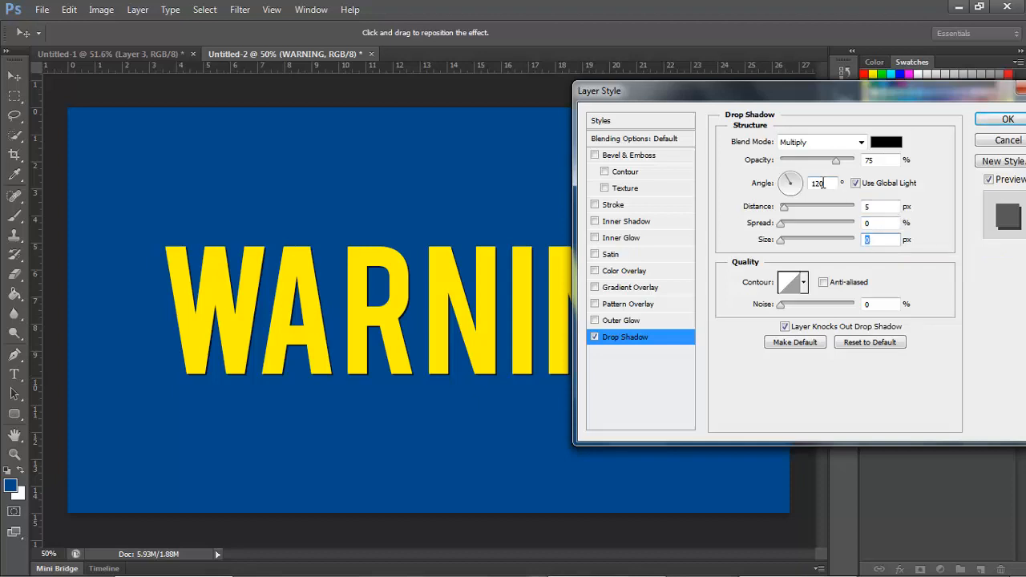
# Select the drop shadow Angle and Distance values to enter a 90° angle
pyautogui.tripleClick(818, 183)
pyautogui.write('90')
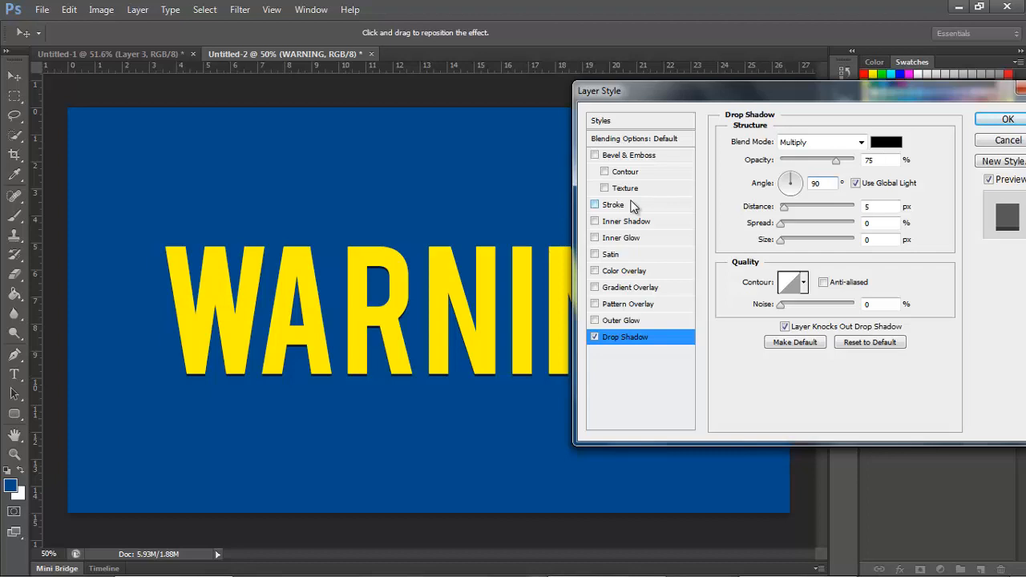
pyautogui.moveTo(775, 222)
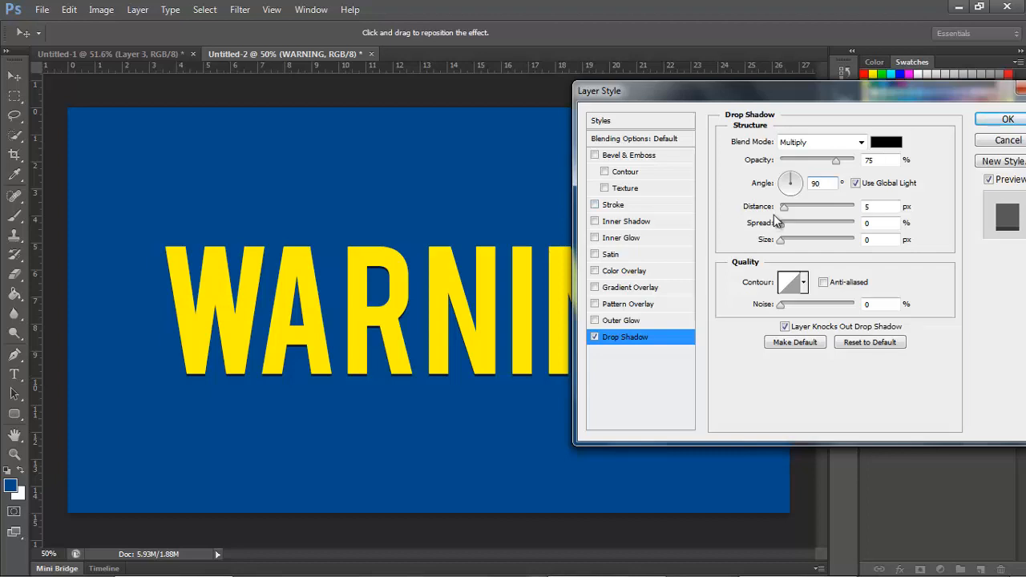
pyautogui.tripleClick(816, 183)
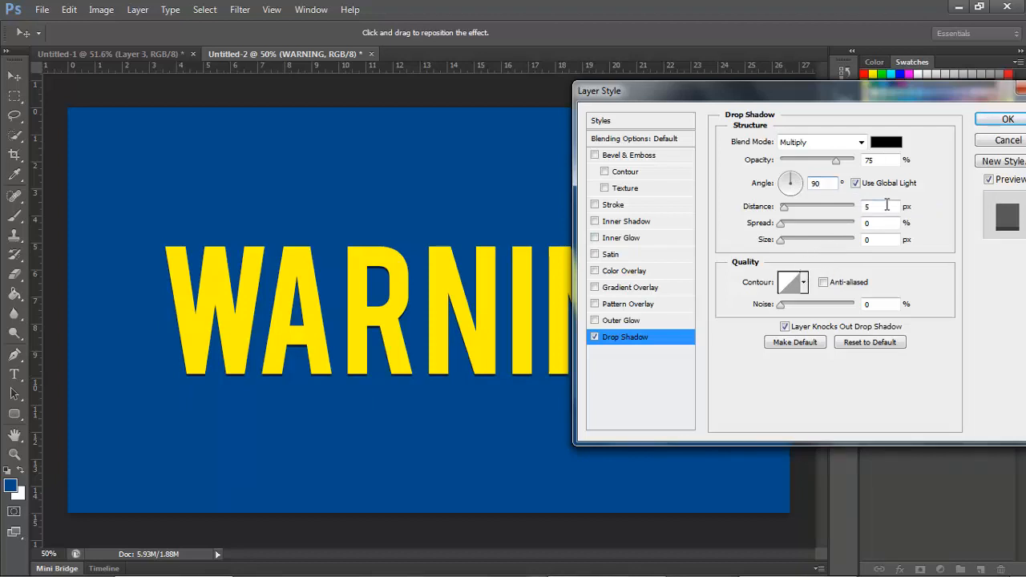
pyautogui.moveTo(521, 381)
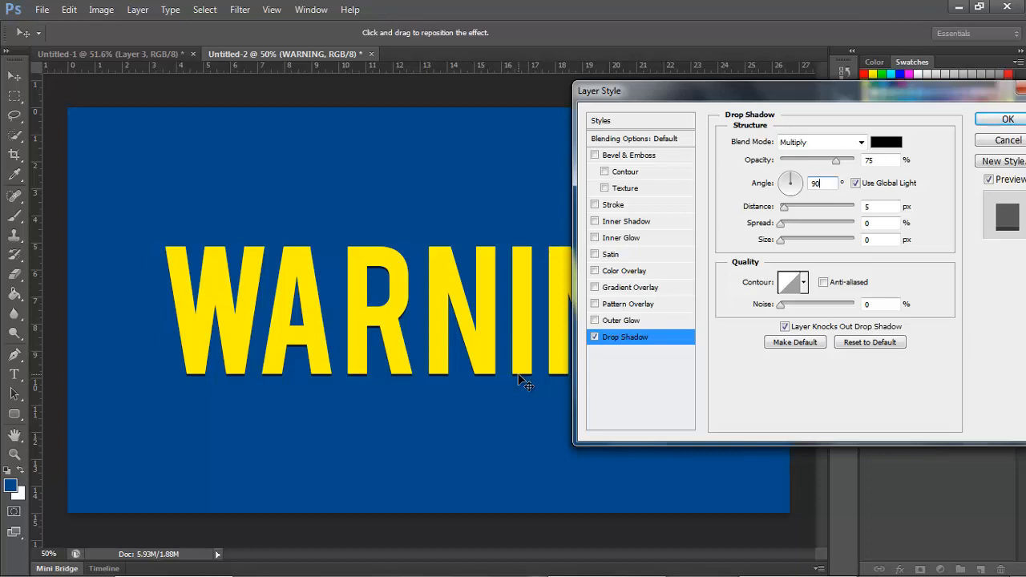
pyautogui.moveTo(759, 423)
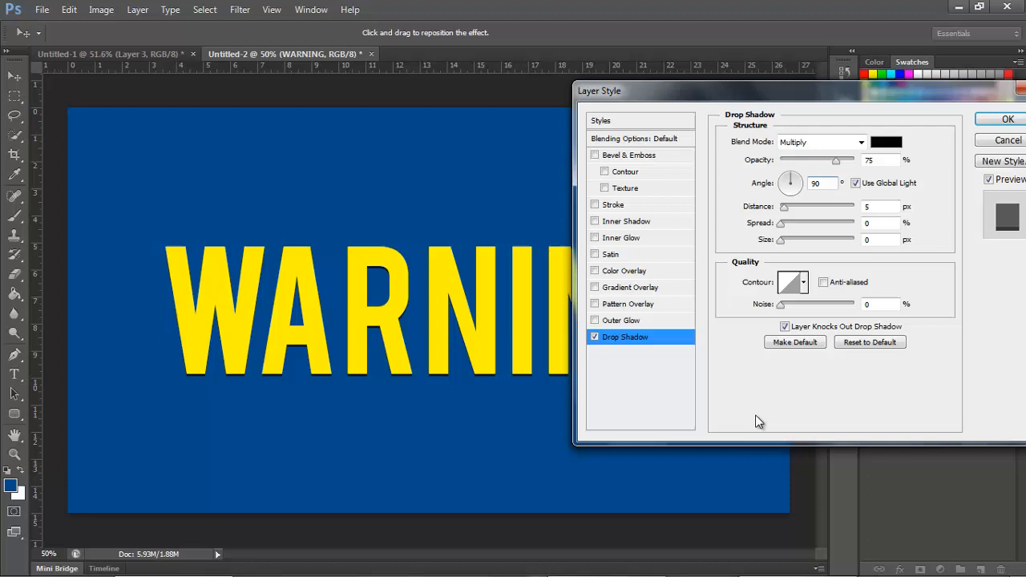
pyautogui.moveTo(781, 413)
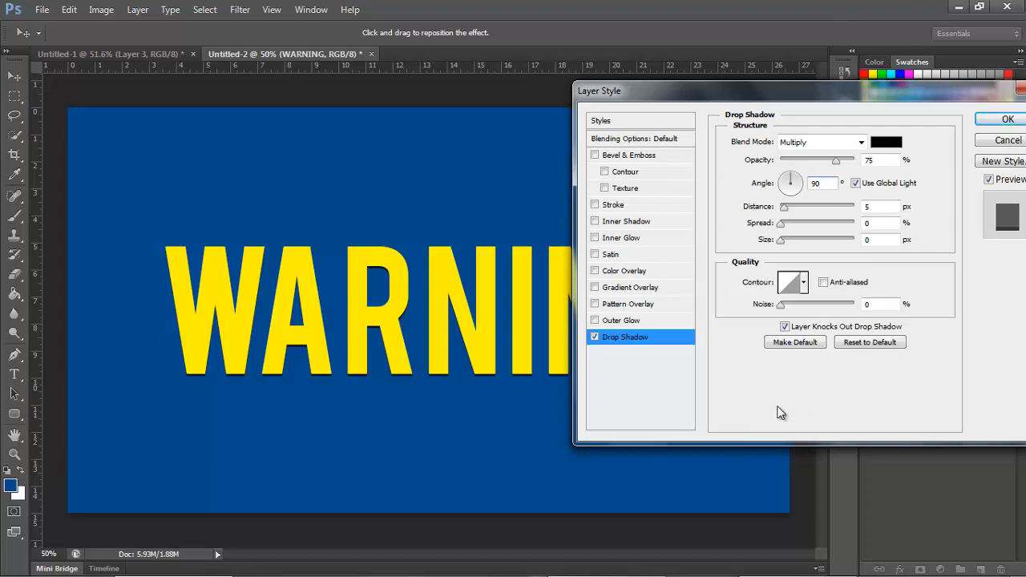
pyautogui.moveTo(820, 89)
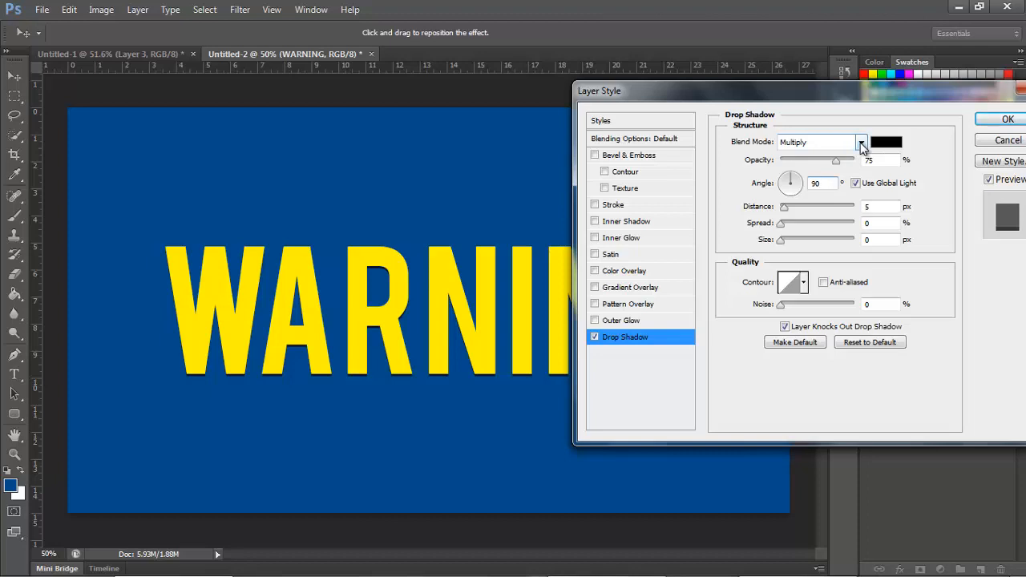
pyautogui.moveTo(862, 146)
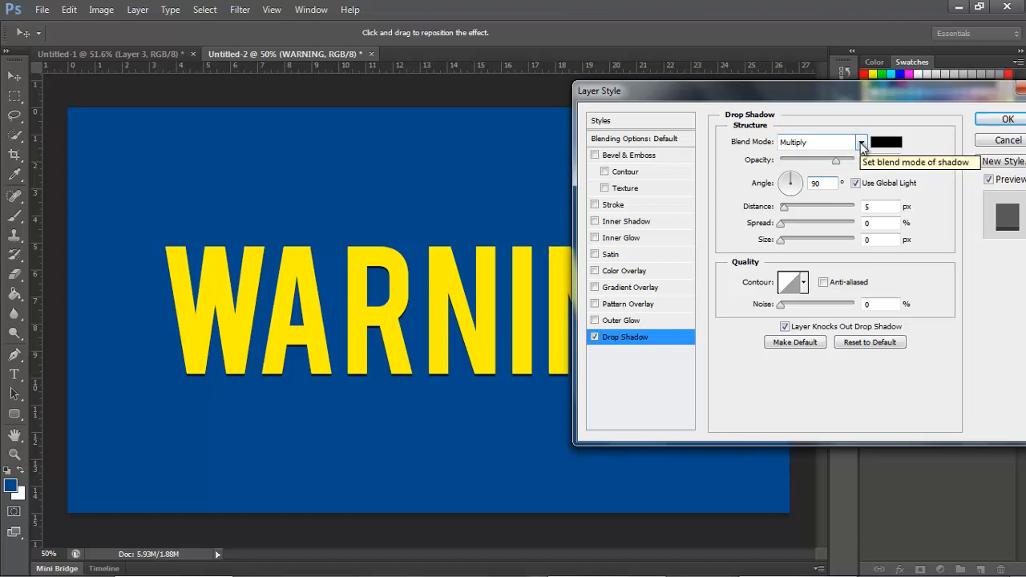
# Switch the drop shadow blend mode to Soft Light and select the Angle value
pyautogui.click(861, 142)
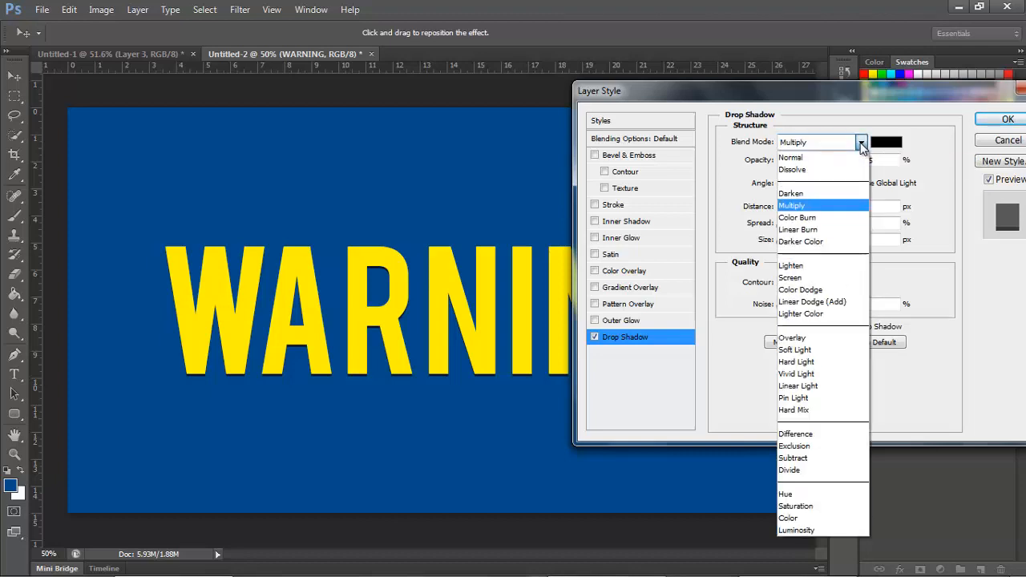
pyautogui.moveTo(825, 331)
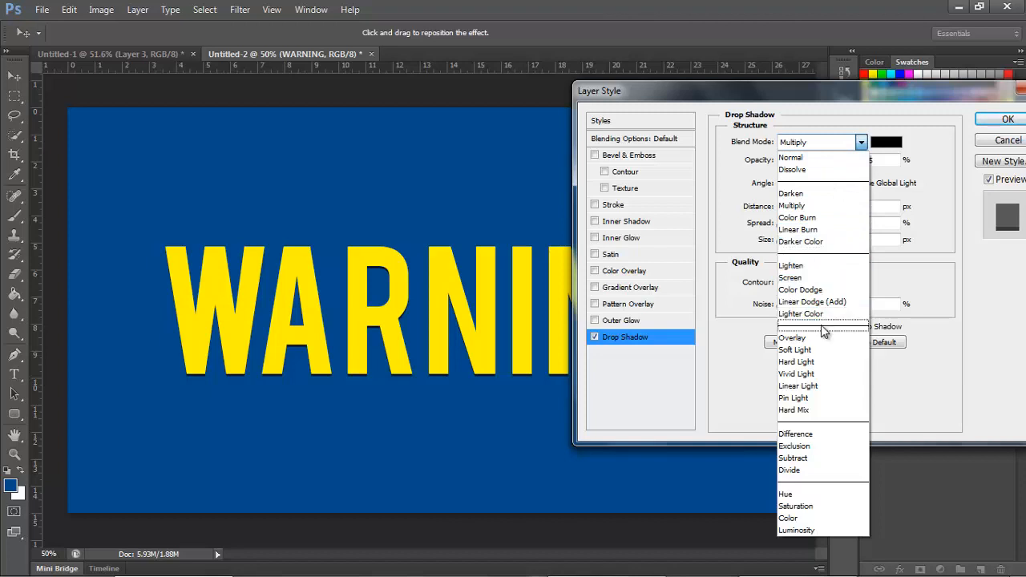
pyautogui.moveTo(795, 350)
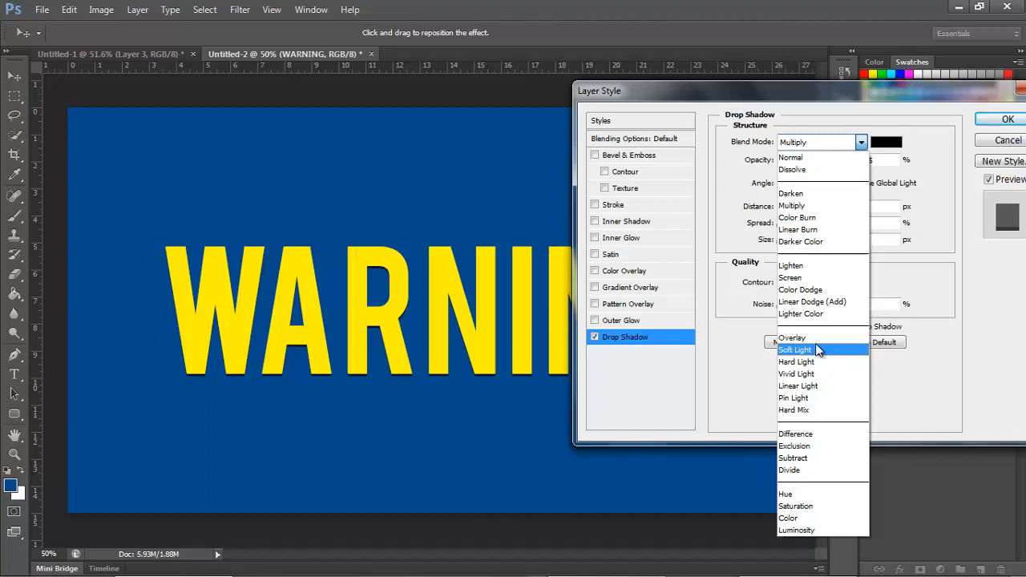
pyautogui.click(794, 350)
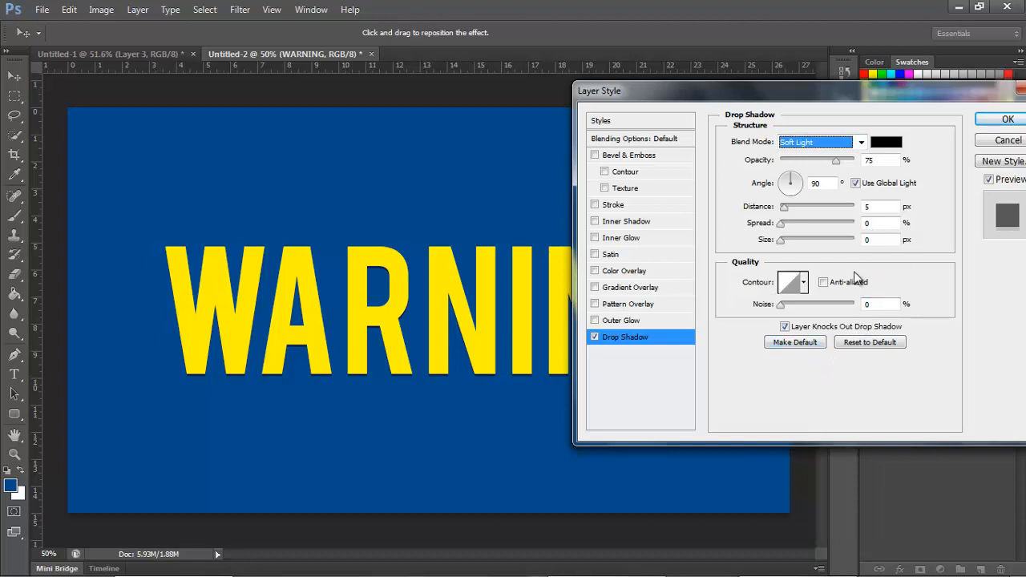
pyautogui.moveTo(660, 377)
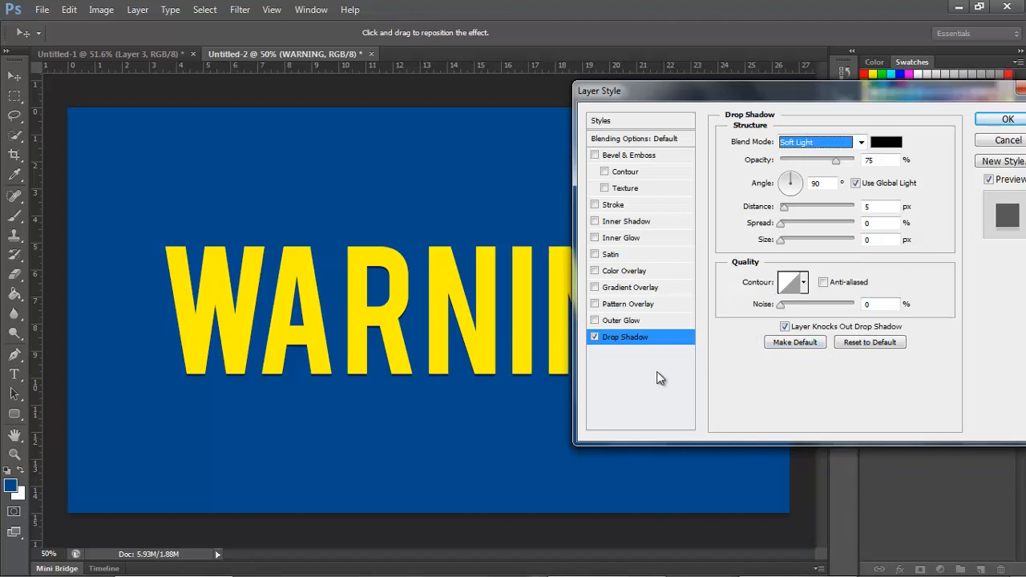
pyautogui.moveTo(681, 387)
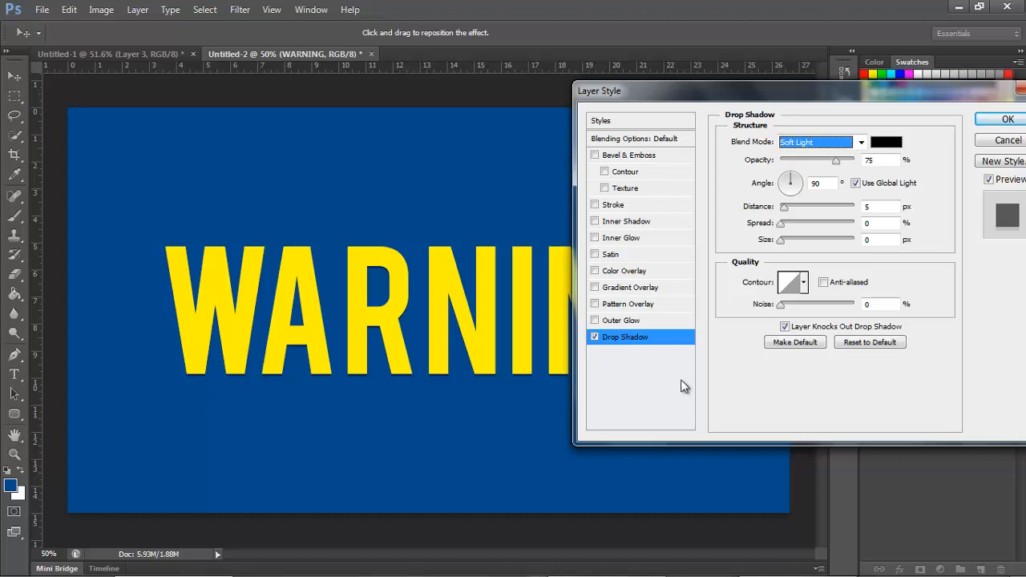
pyautogui.tripleClick(816, 183)
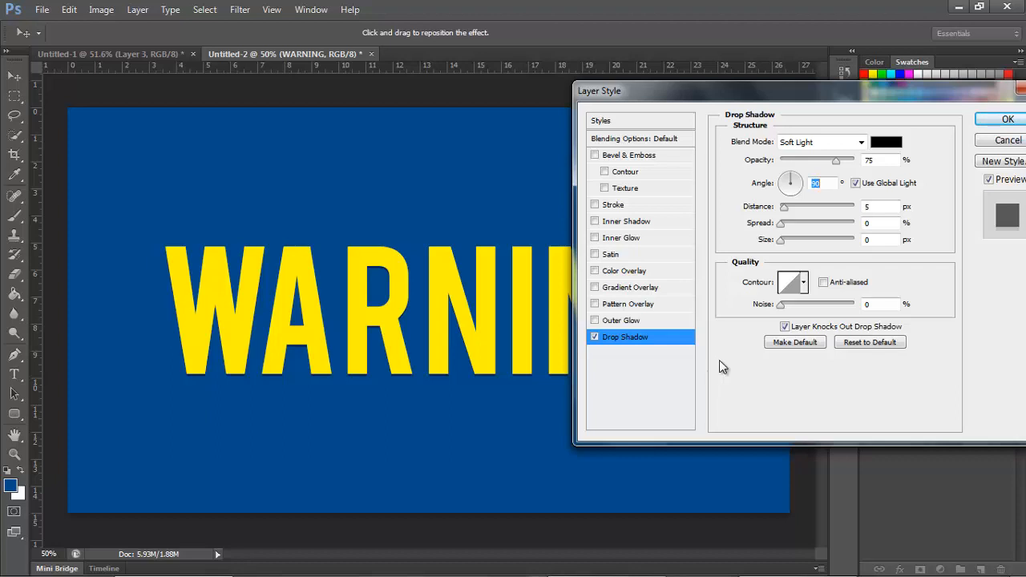
pyautogui.moveTo(714, 370)
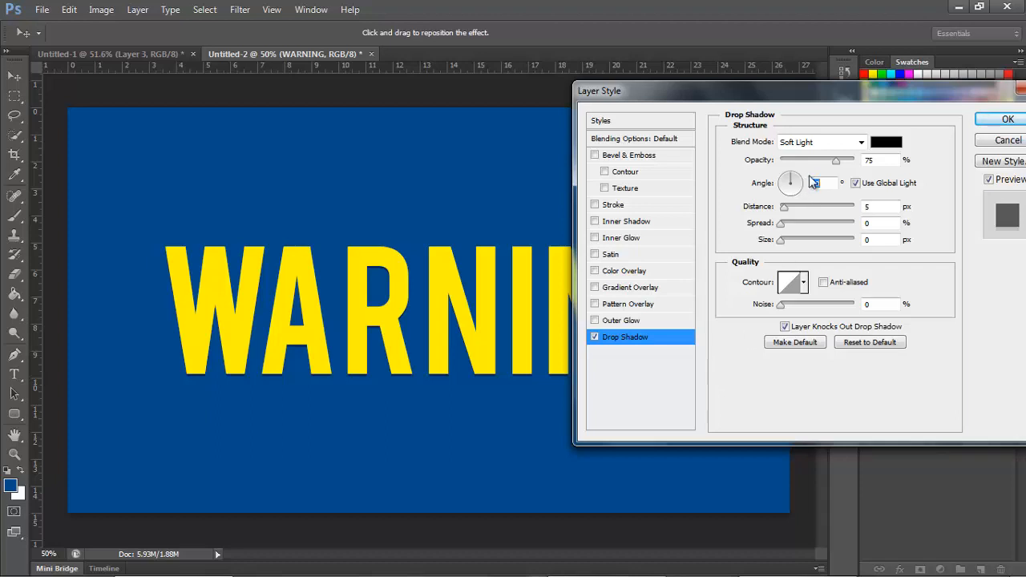
# Return shadow blending to Multiply and color the shadow with the text's yellow (fff200)
pyautogui.click(860, 141)
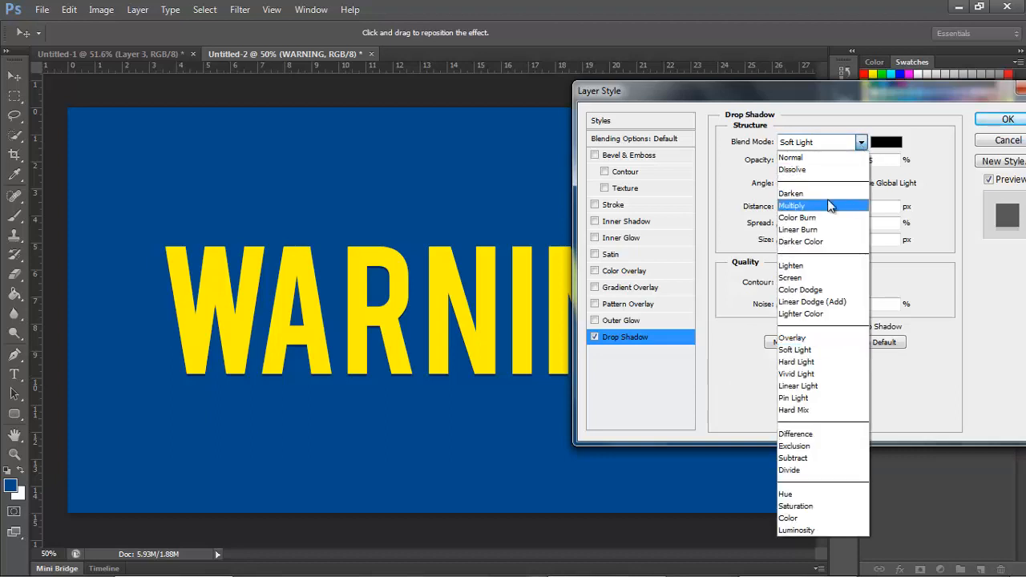
pyautogui.click(791, 205)
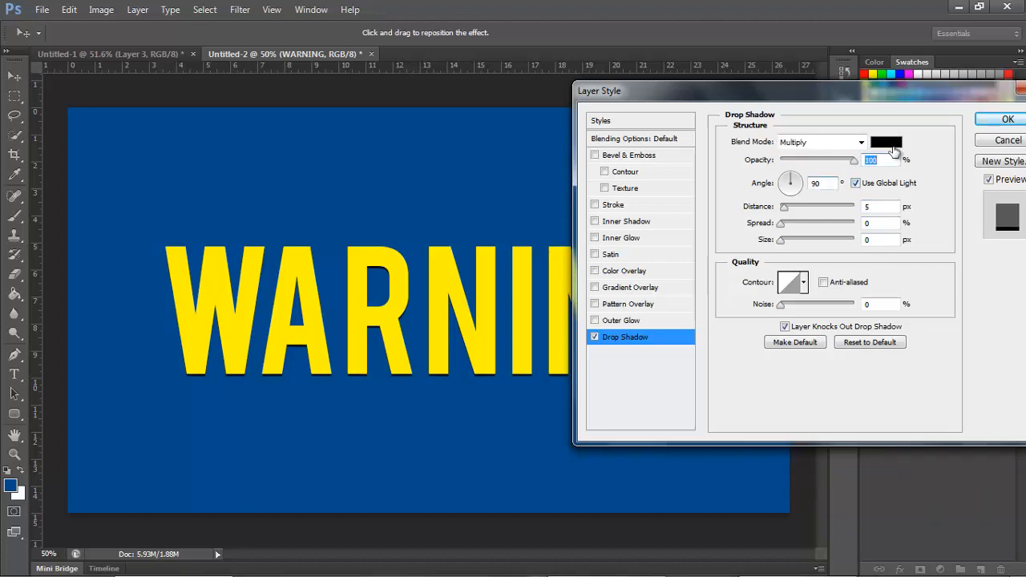
pyautogui.click(886, 142)
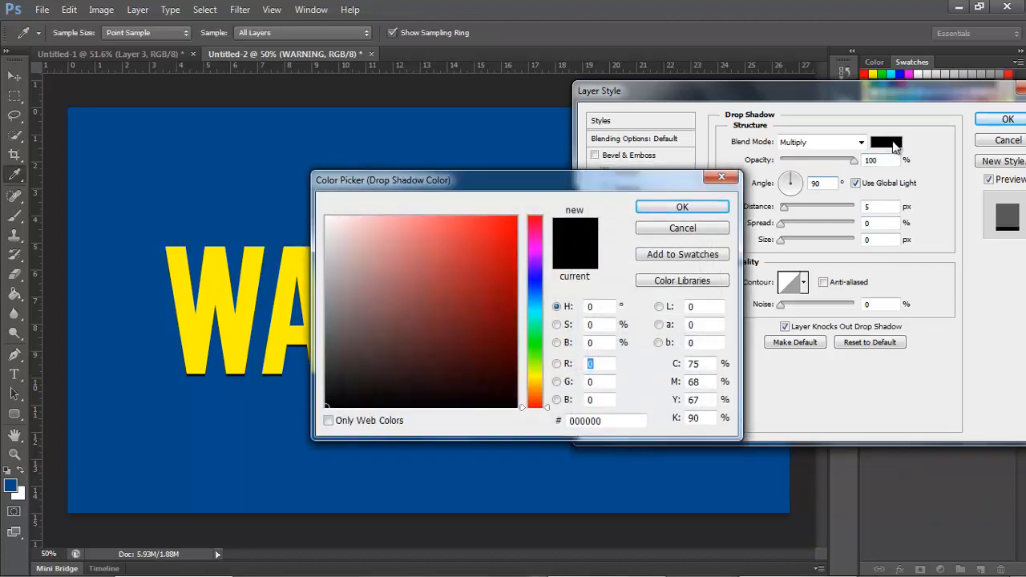
pyautogui.moveTo(384, 179); pyautogui.dragTo(603, 185)
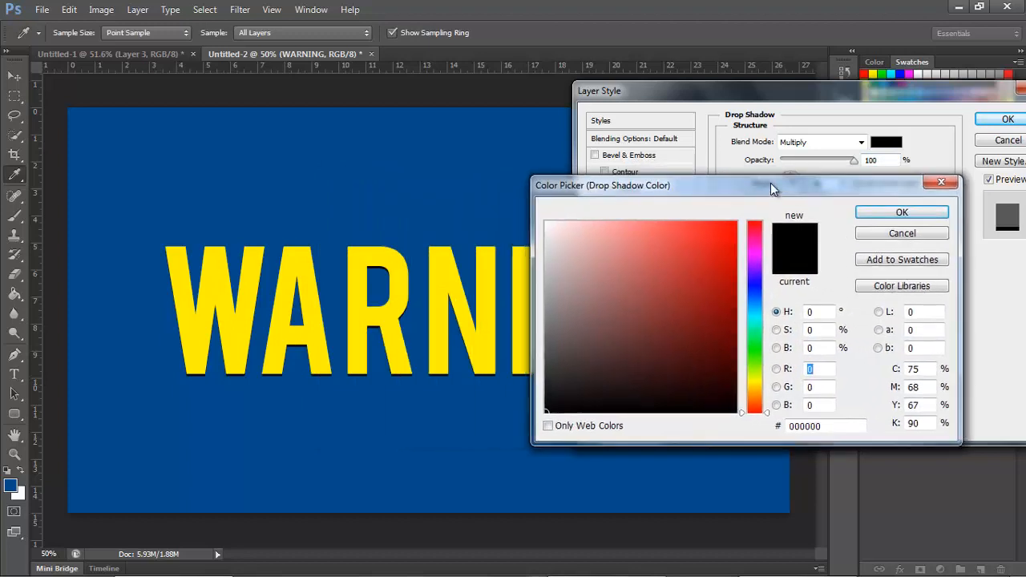
pyautogui.click(565, 327)
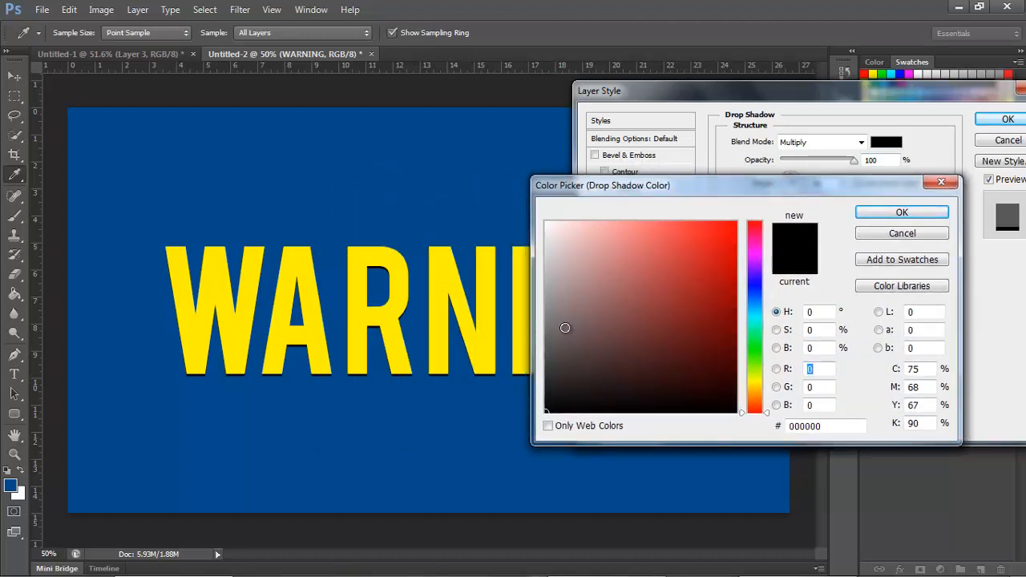
pyautogui.click(755, 380)
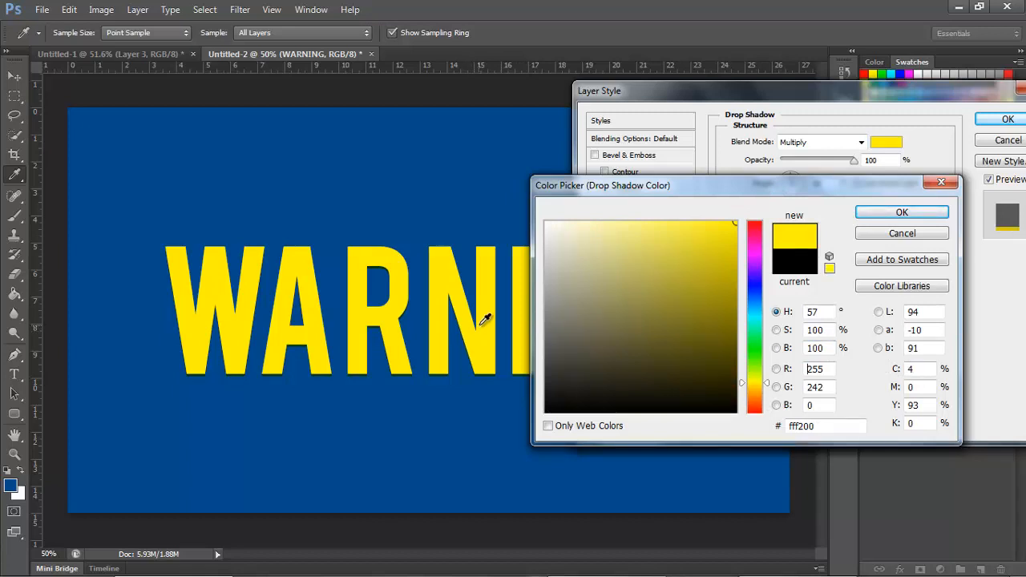
pyautogui.click(722, 250)
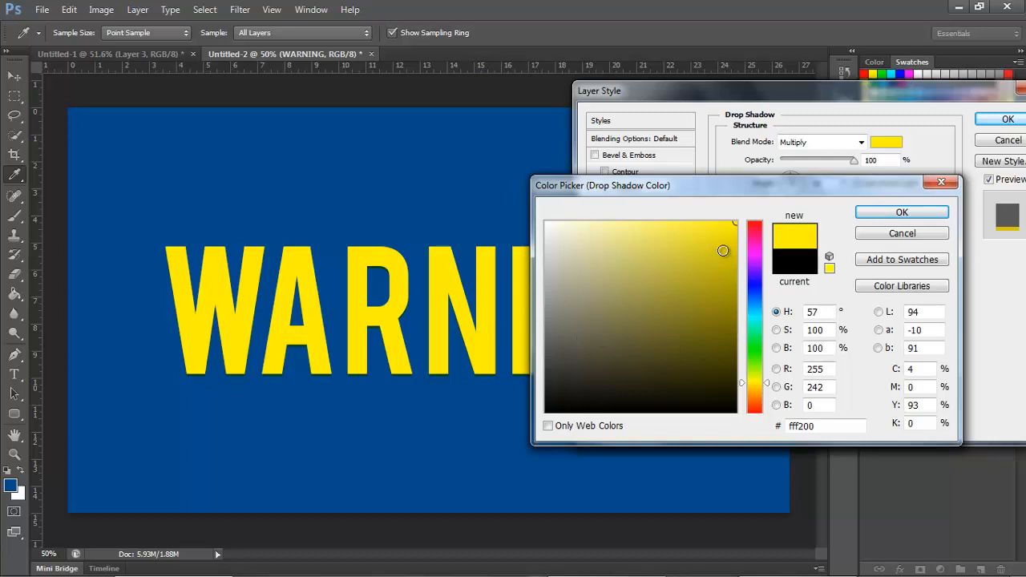
pyautogui.click(709, 261)
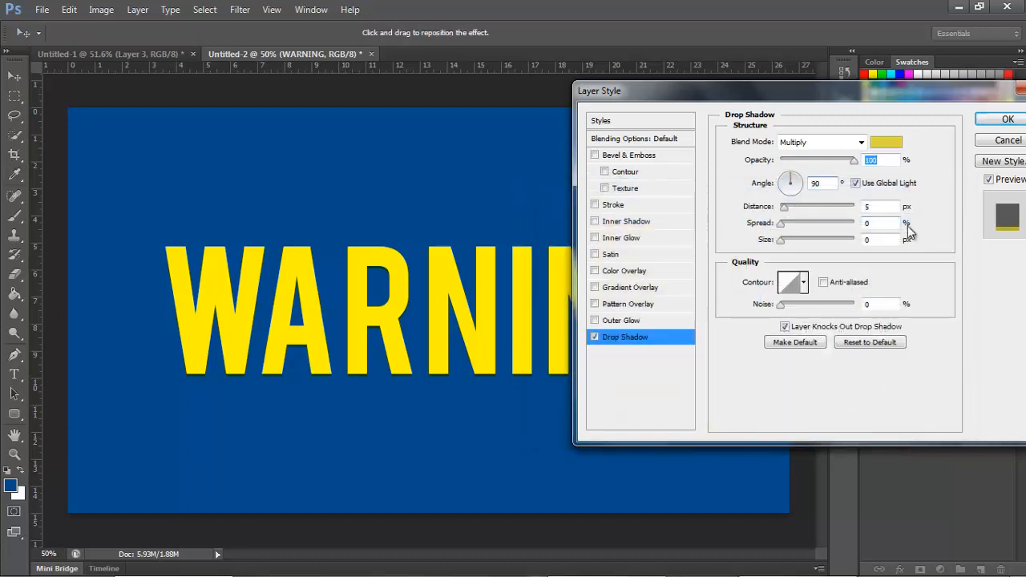
pyautogui.moveTo(908, 233)
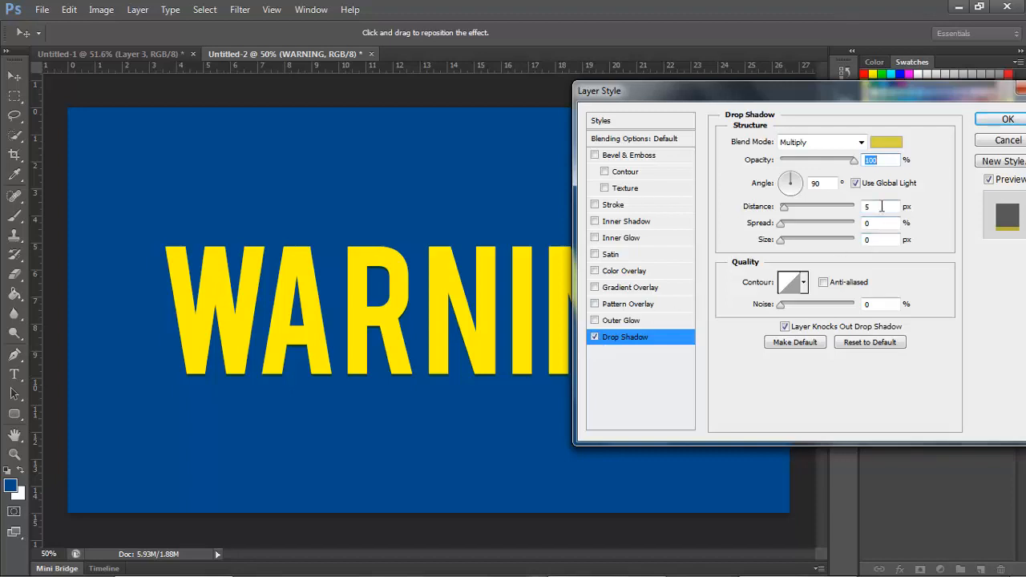
pyautogui.moveTo(882, 207)
pyautogui.write('11')
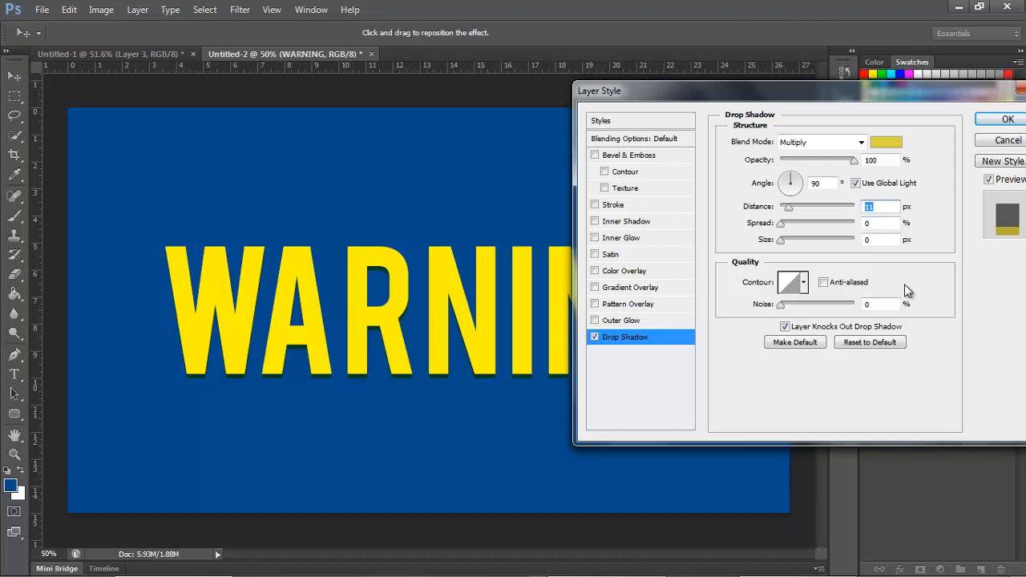
pyautogui.moveTo(385, 341)
pyautogui.write('8')
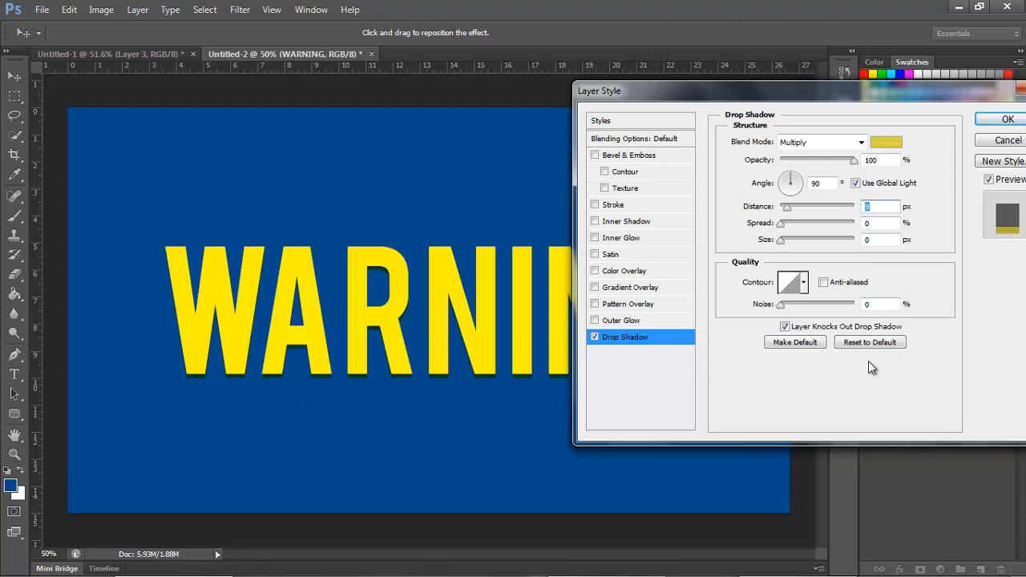
pyautogui.moveTo(370, 282)
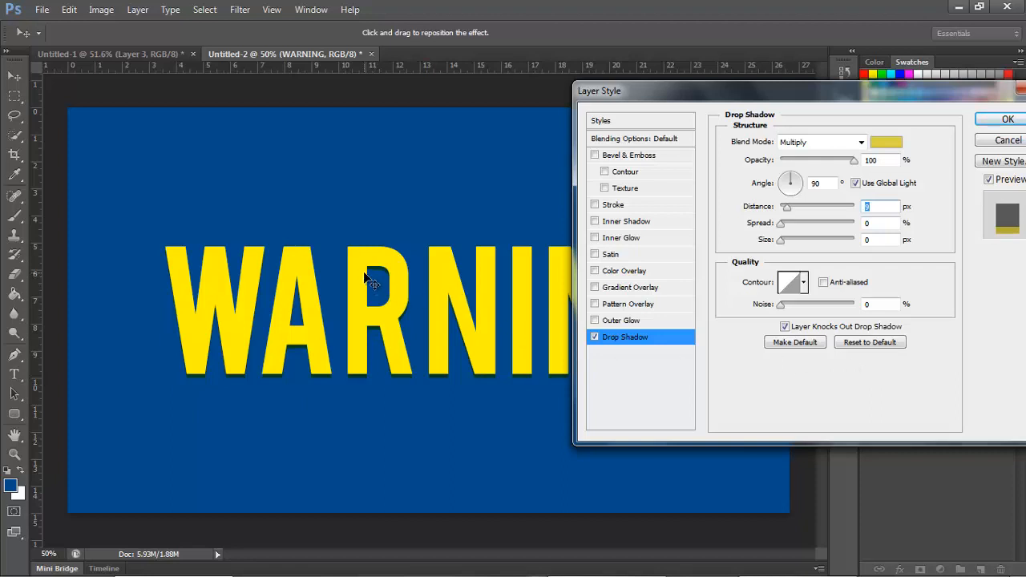
pyautogui.moveTo(383, 279)
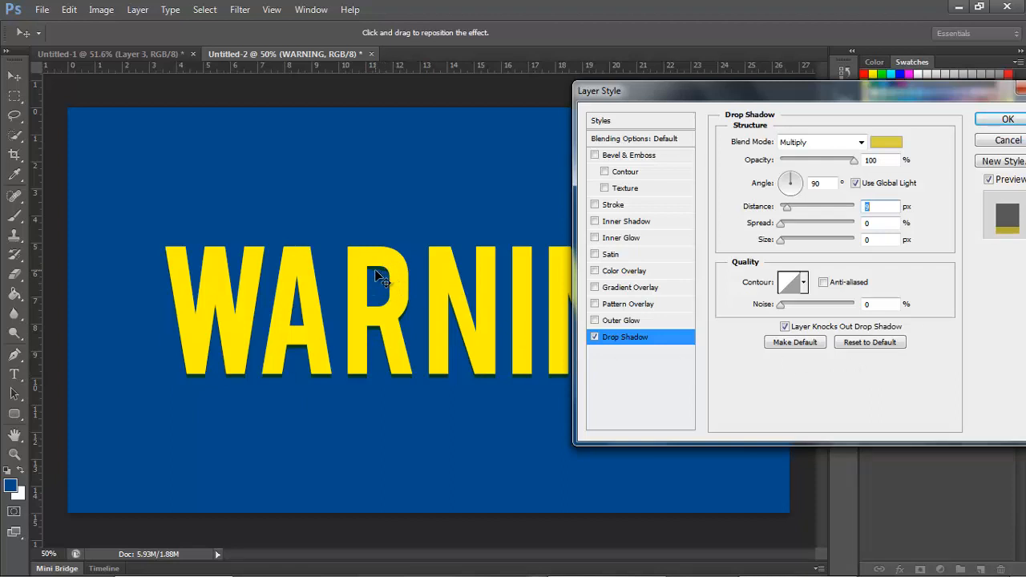
pyautogui.moveTo(385, 340)
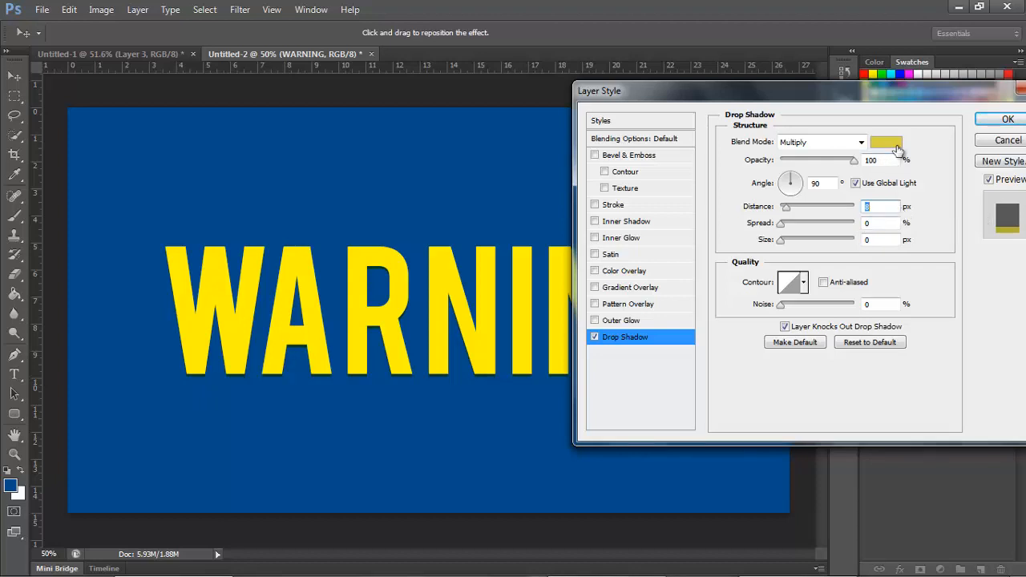
# Color the drop shadow orange, save the effect as style 'Faux 3D', and apply it
pyautogui.click(886, 142)
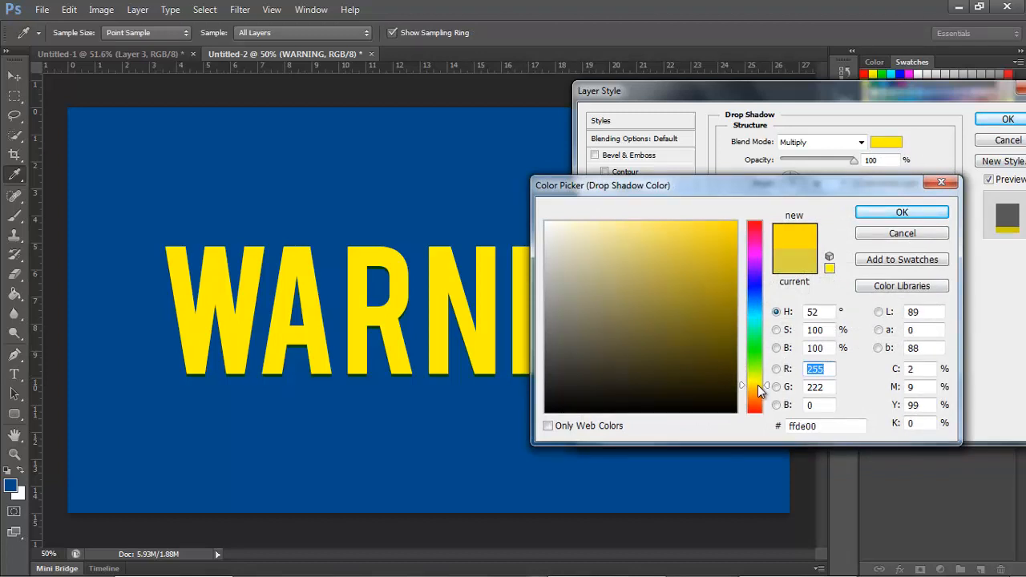
pyautogui.click(902, 212)
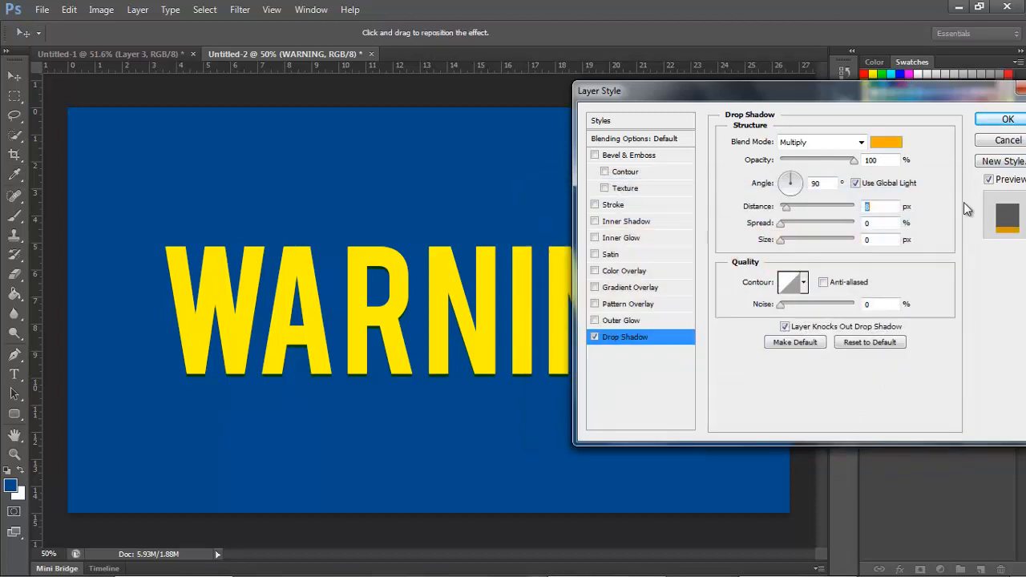
pyautogui.moveTo(974, 160)
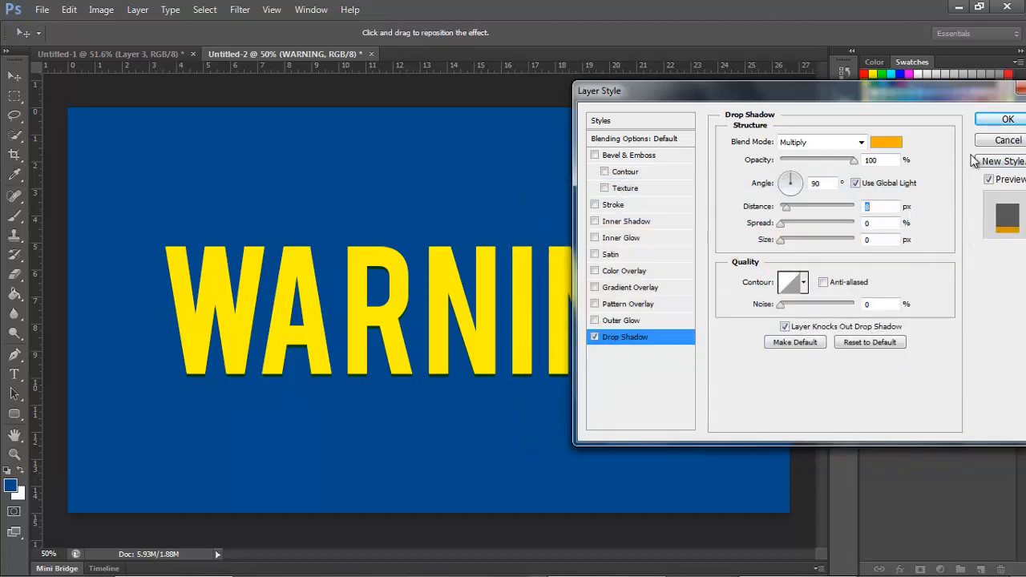
pyautogui.moveTo(1008, 120)
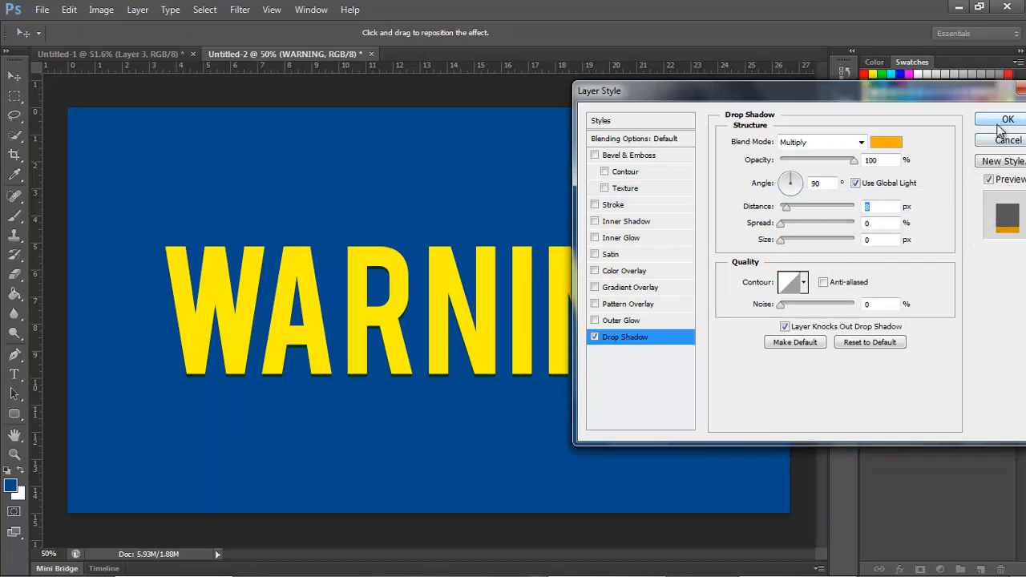
pyautogui.click(1002, 162)
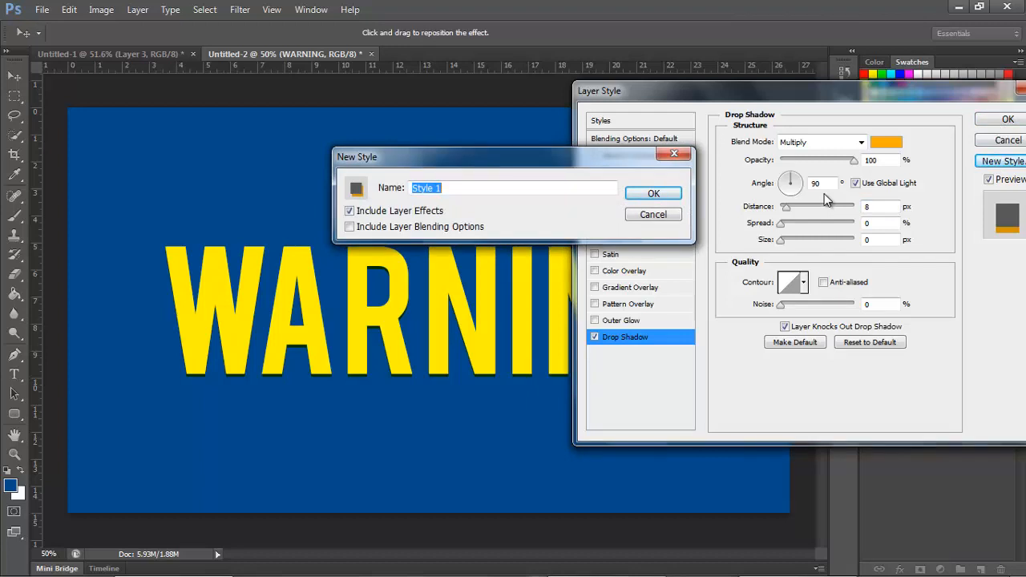
pyautogui.write('Faux')
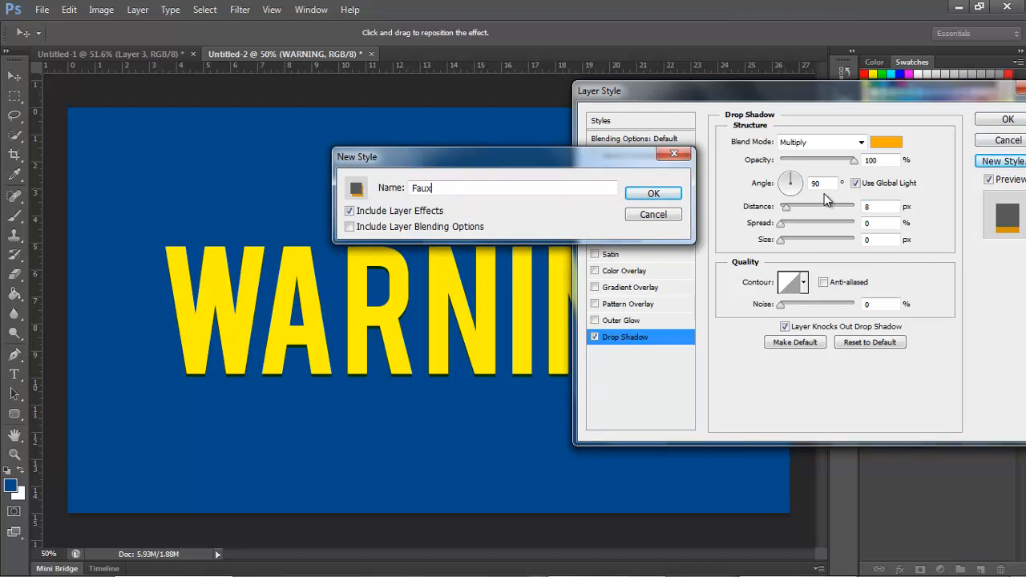
pyautogui.write('3D')
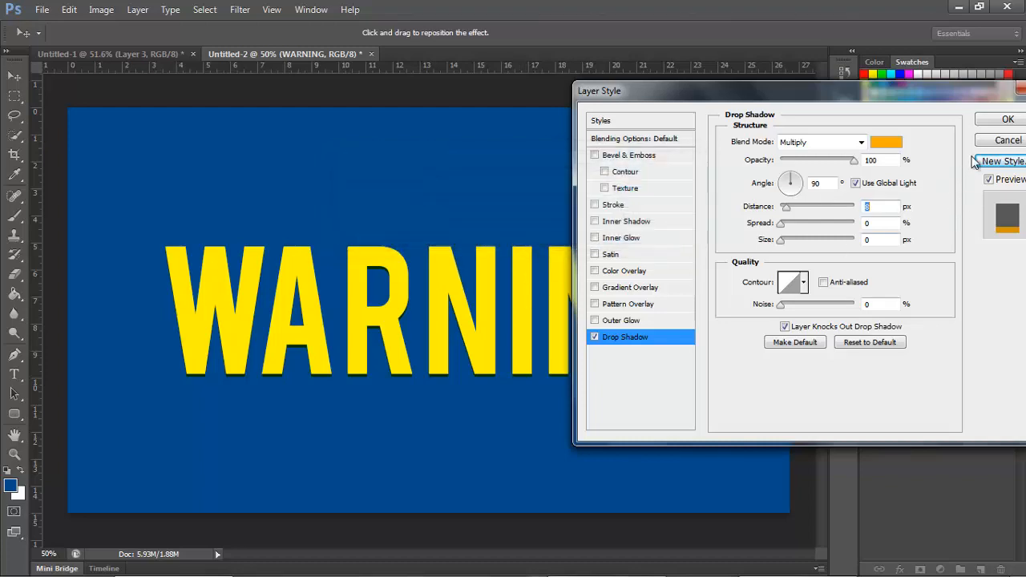
pyautogui.click(1008, 118)
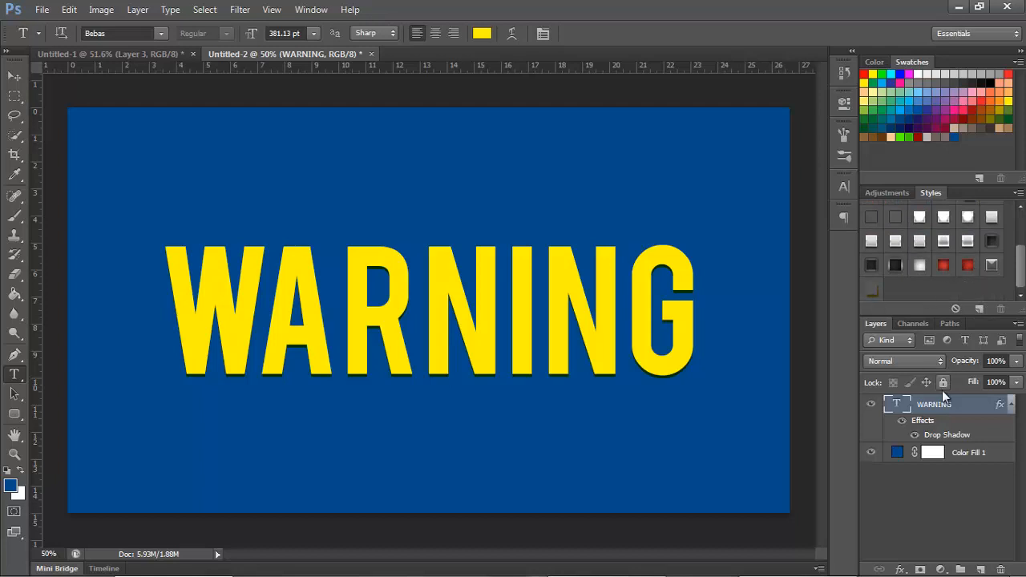
# Bring up the saved style's context menu in the Styles panel, then dismiss it
pyautogui.rightClick(934, 405)
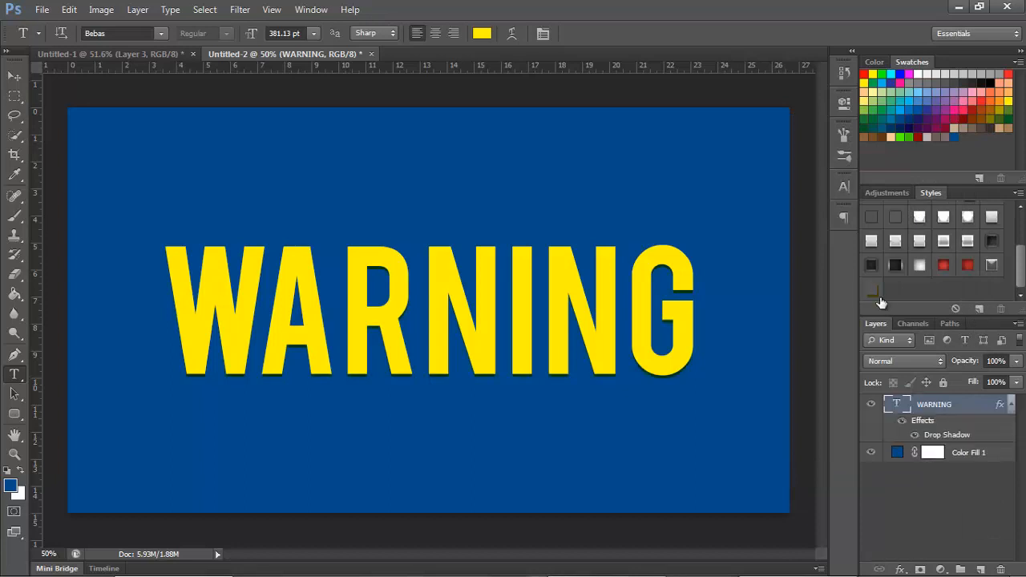
pyautogui.moveTo(890, 300)
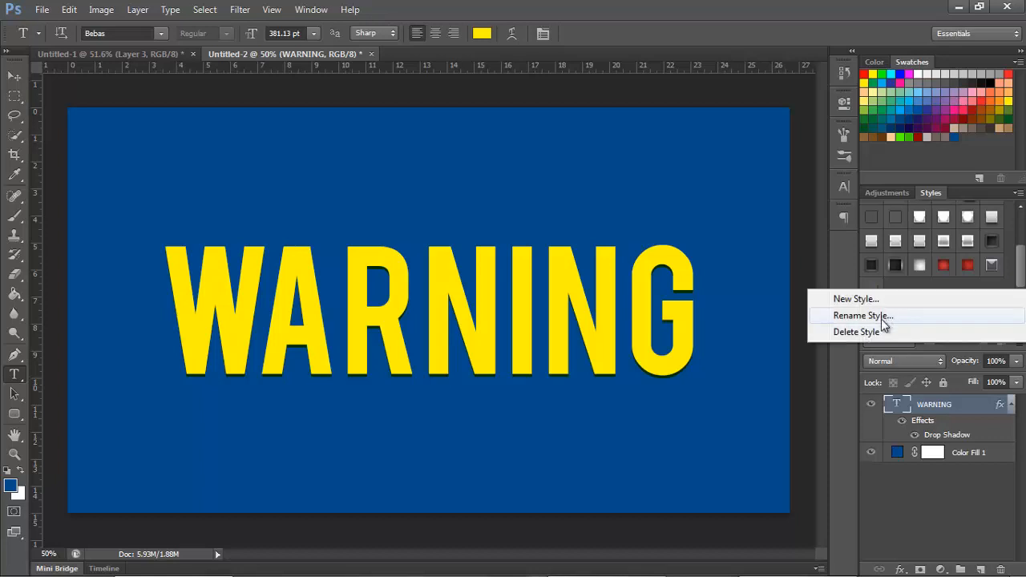
pyautogui.moveTo(878, 287)
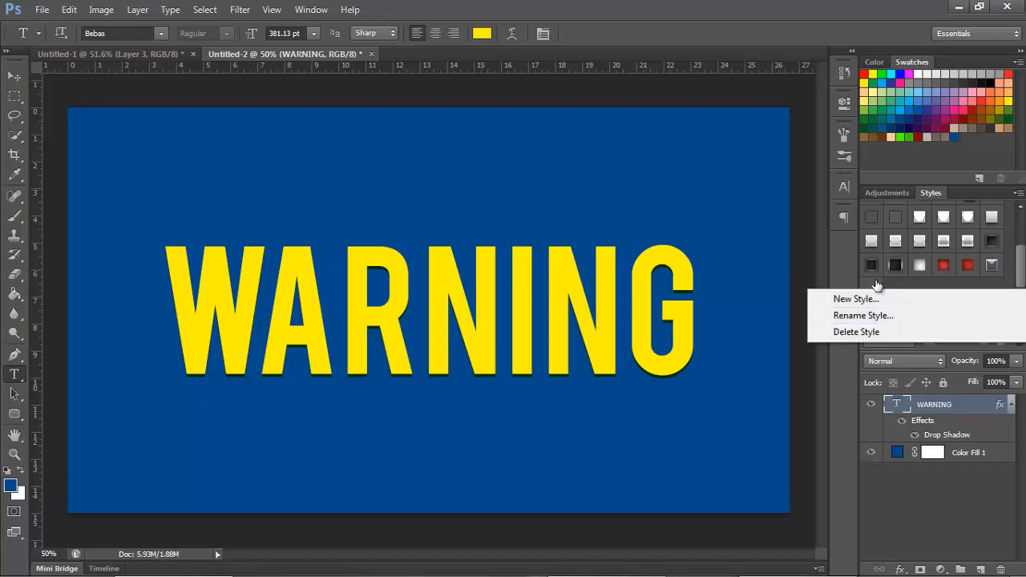
pyautogui.click(855, 299)
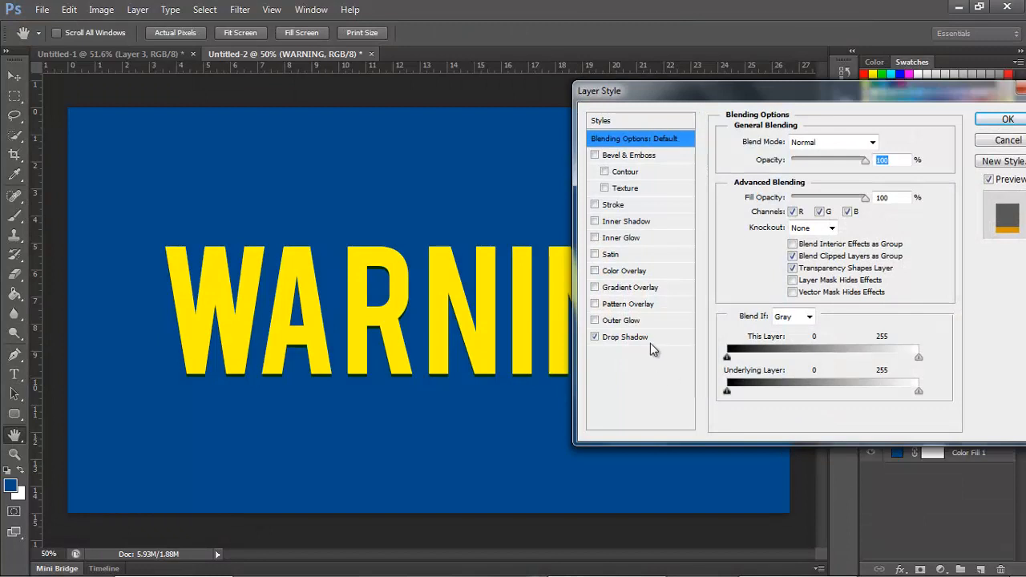
# Give the drop shadow Soft Light blending and a black color, then close Layer Style
pyautogui.click(625, 337)
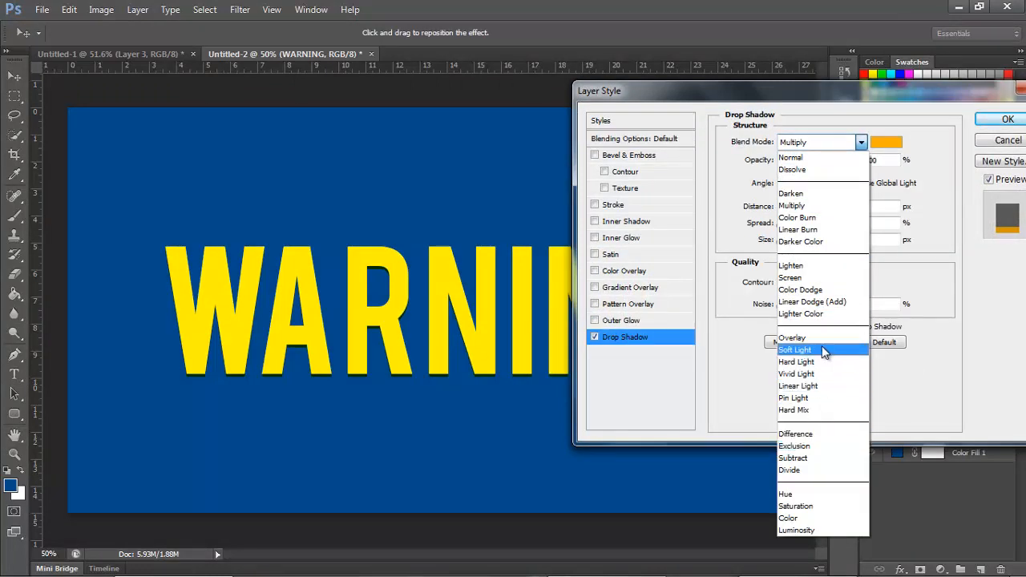
pyautogui.click(795, 349)
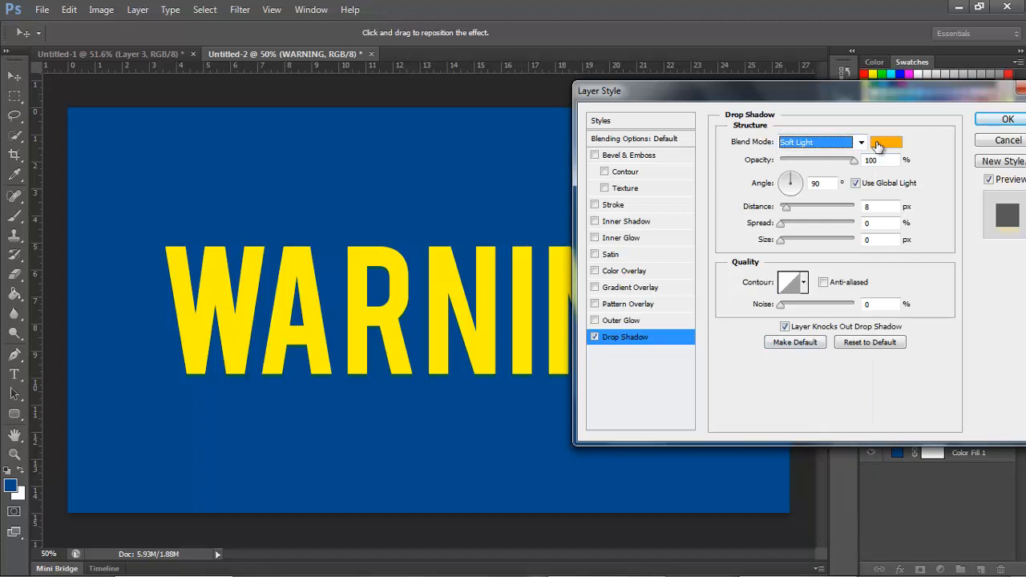
pyautogui.click(886, 142)
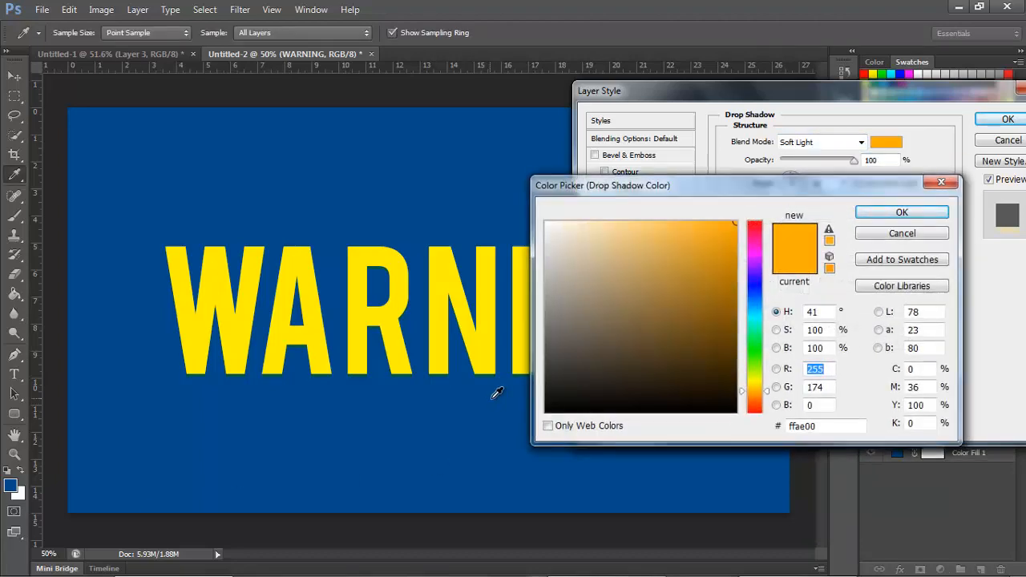
pyautogui.click(901, 212)
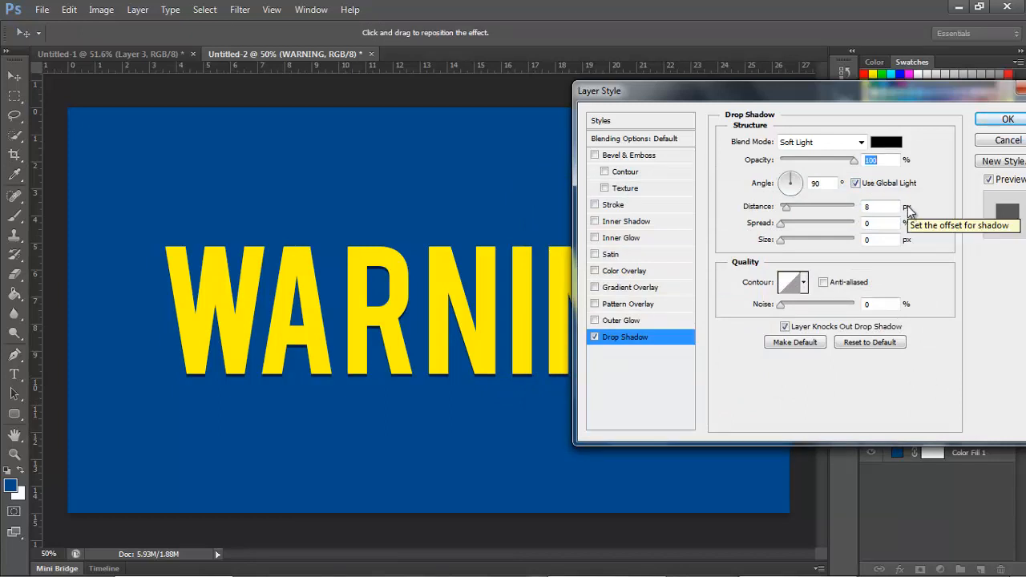
pyautogui.moveTo(936, 172)
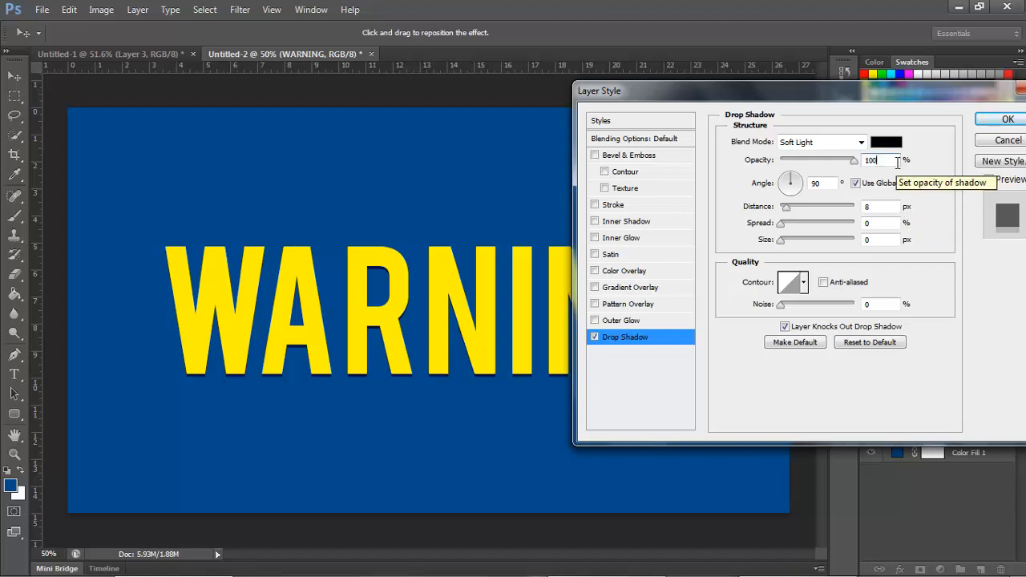
pyautogui.click(1009, 118)
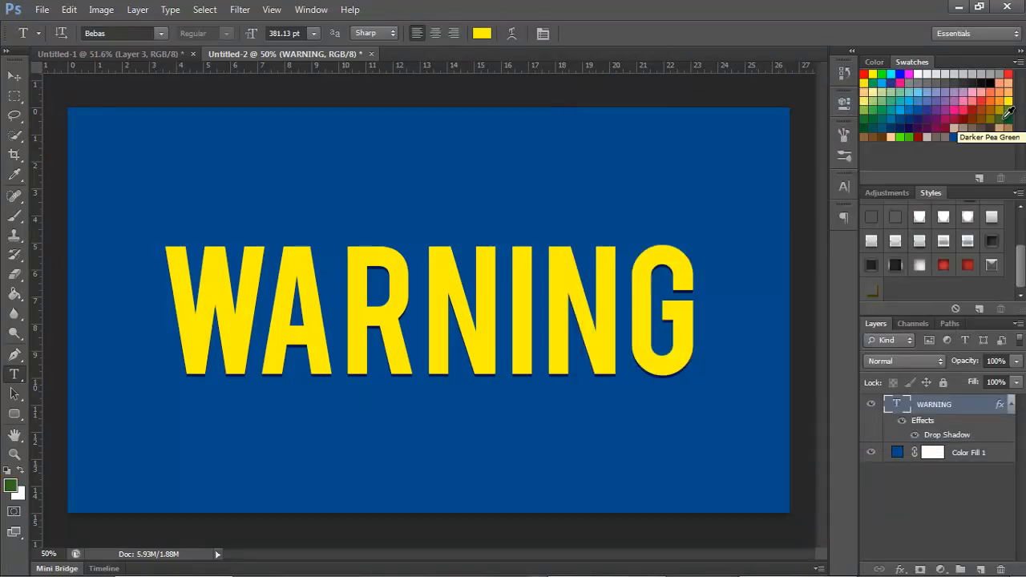
pyautogui.moveTo(894, 383)
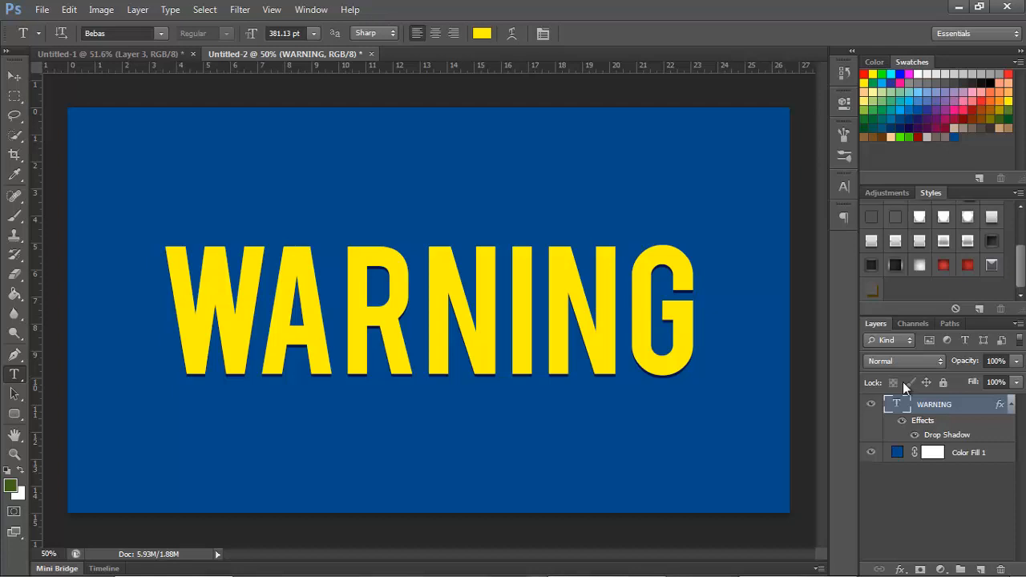
pyautogui.moveTo(1007, 418)
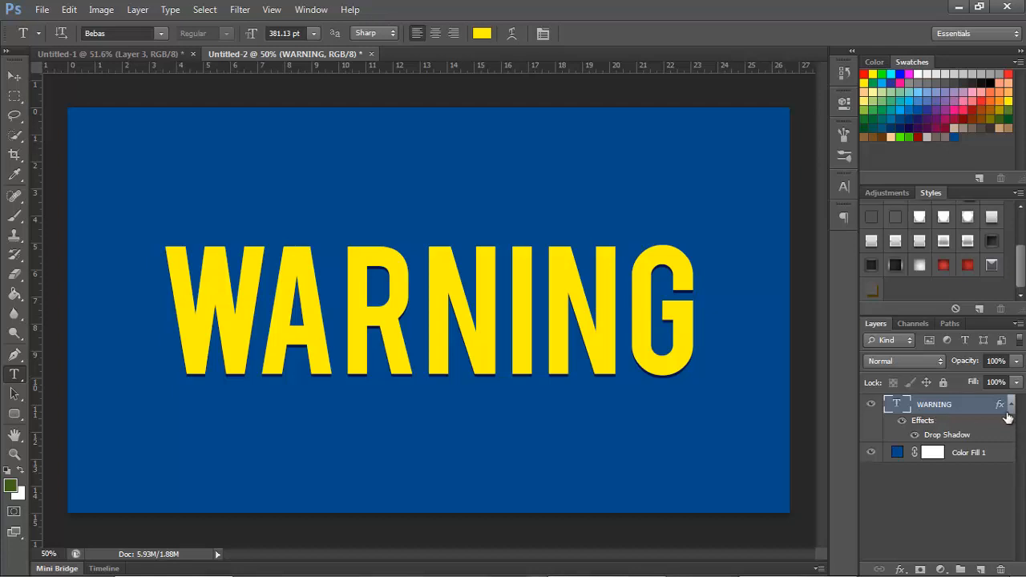